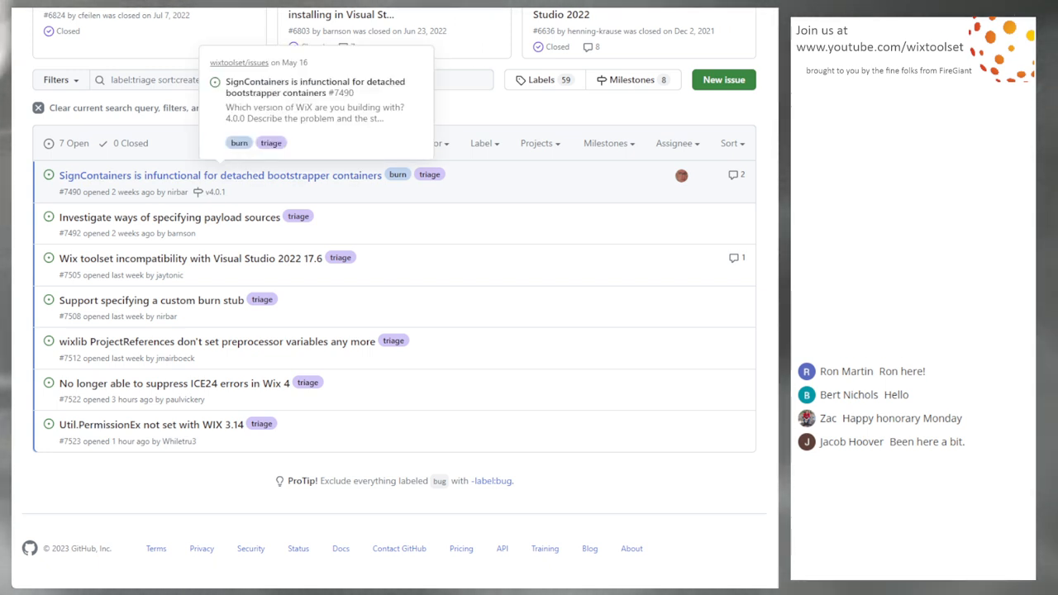
Open issue #7490 on SignContainers and detached bootstrapper containers, reading down to nirbar's latest reply.
left_click(220, 175)
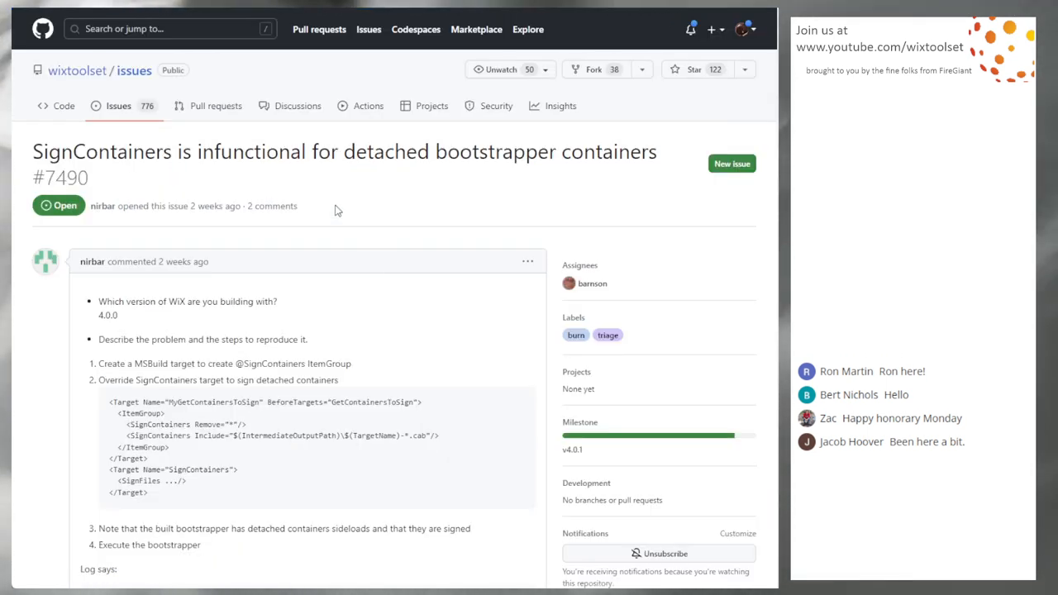
mouse_move(347, 186)
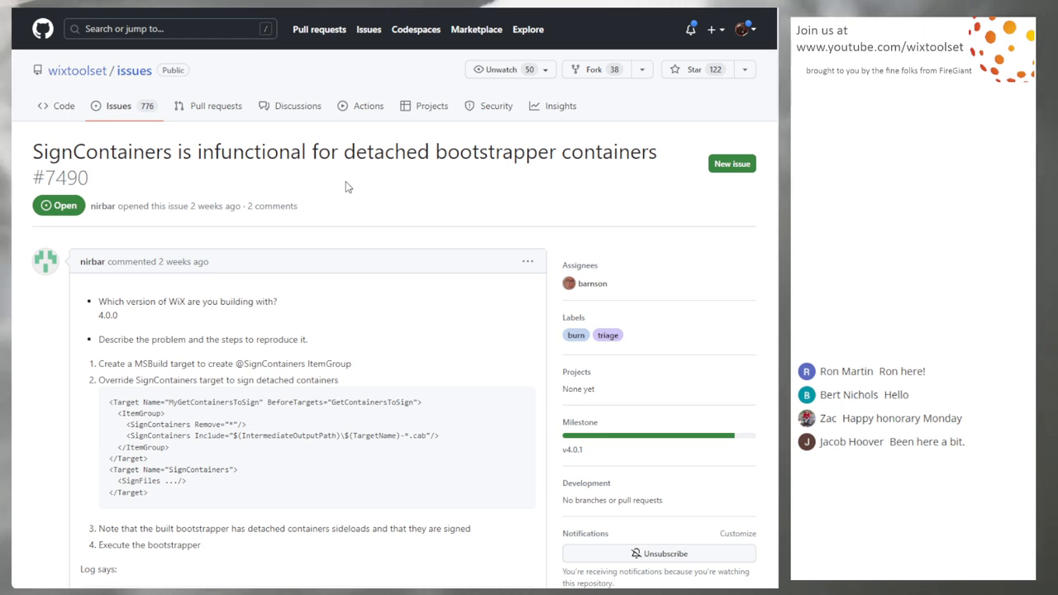
scroll("down", 3)
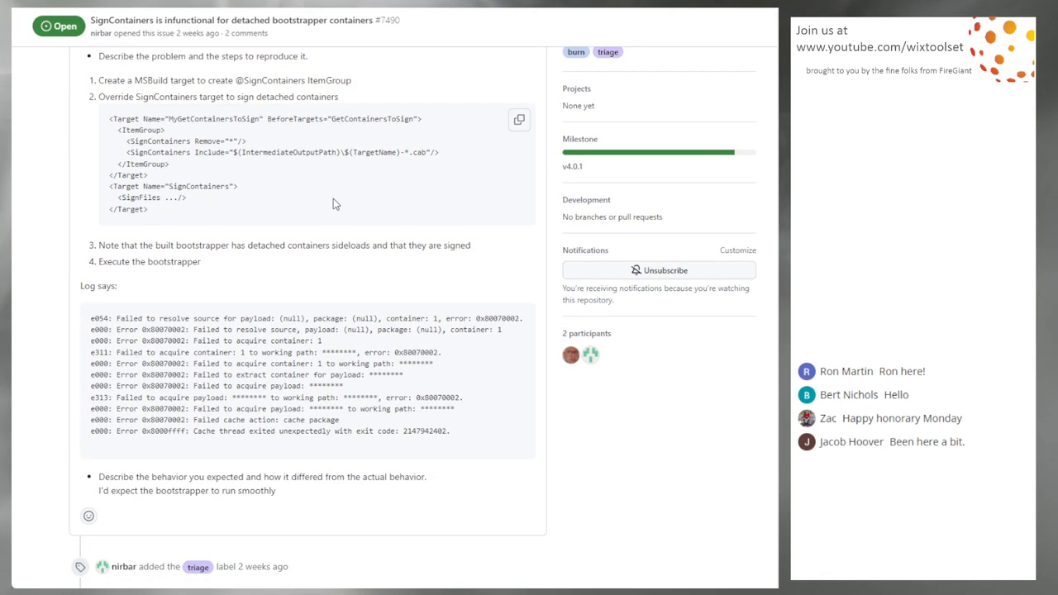
scroll("down", 3)
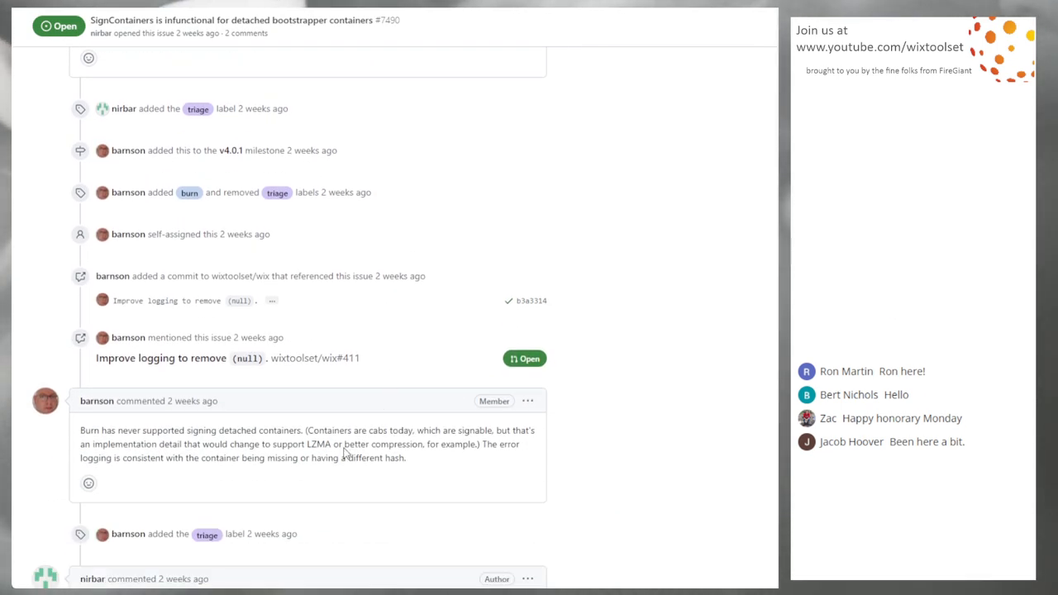
scroll("down", 3)
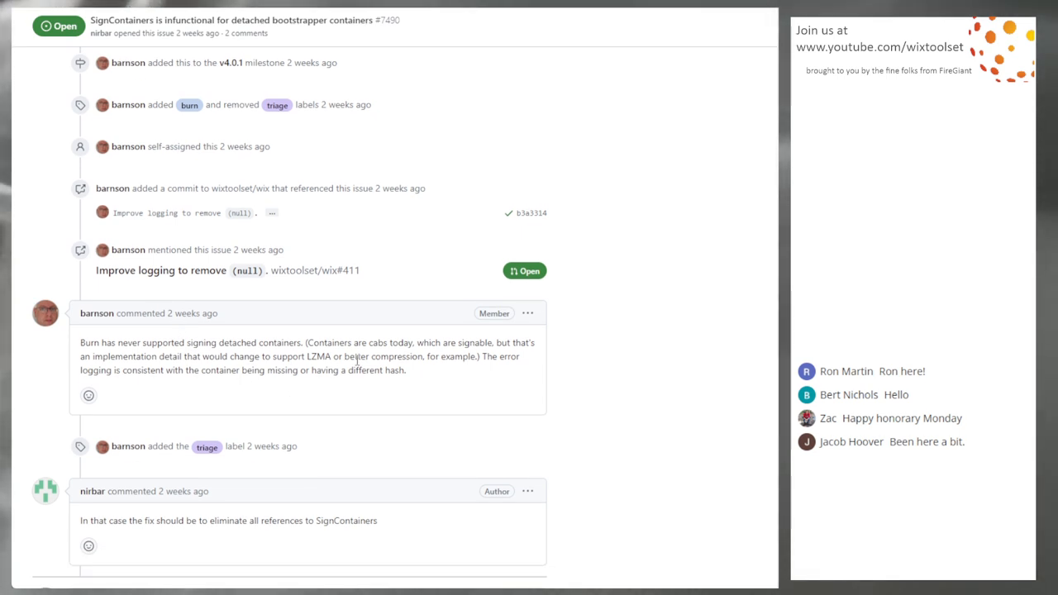
scroll("down", 3)
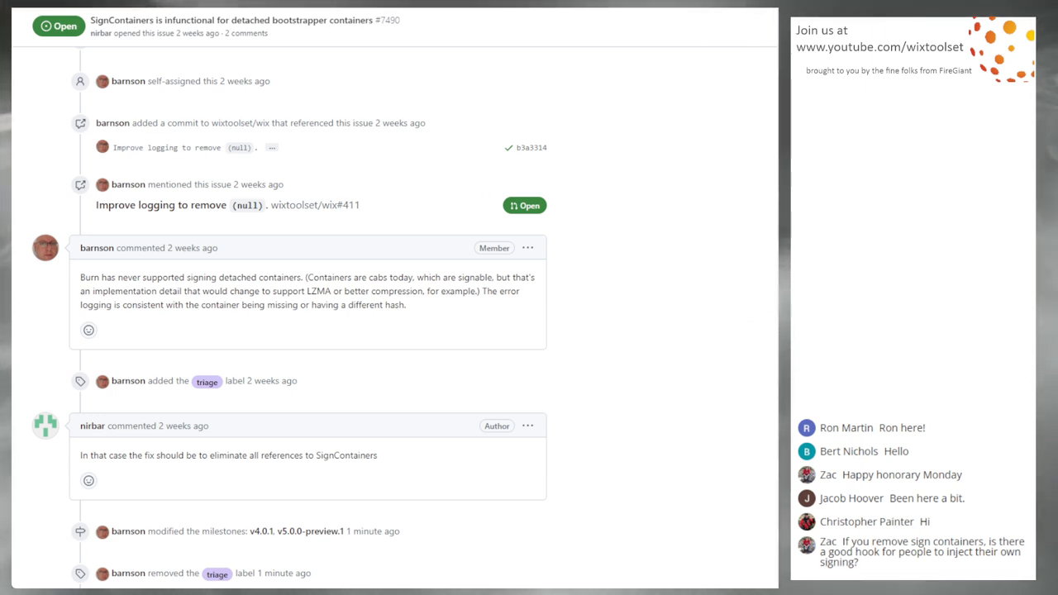
mouse_move(560, 273)
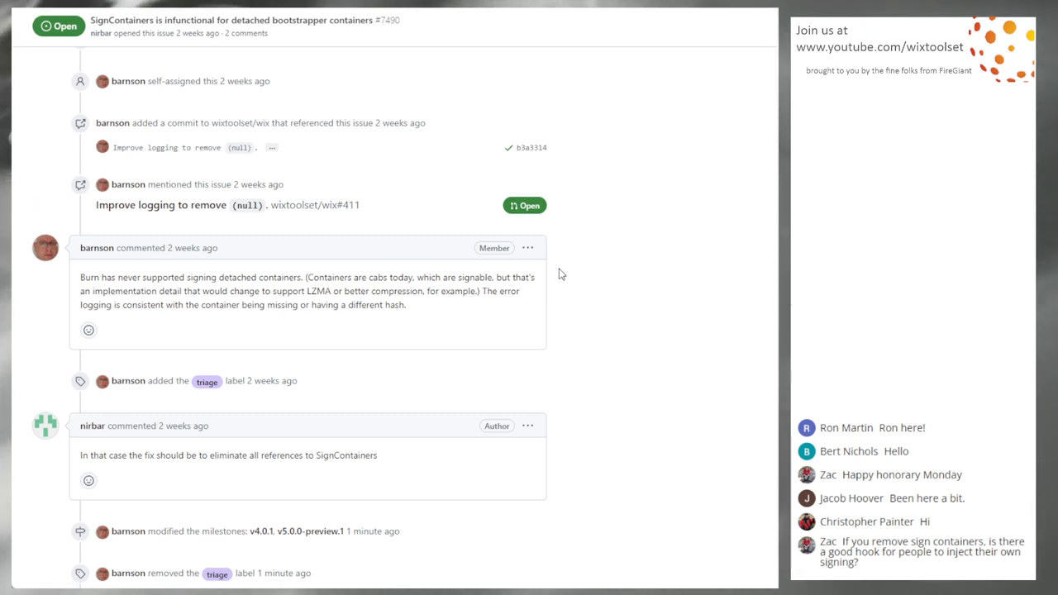
mouse_move(579, 268)
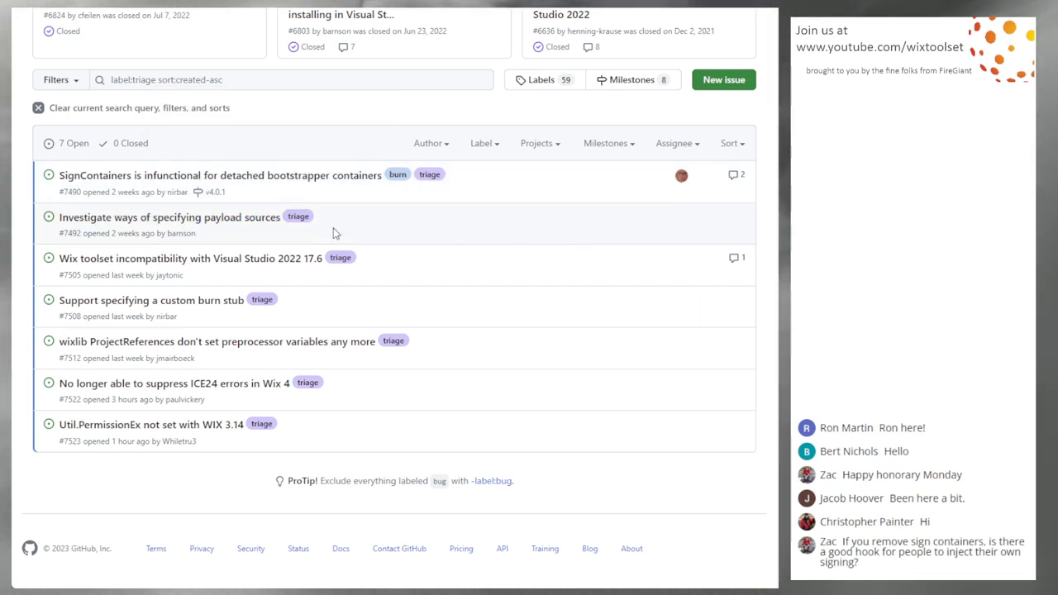
mouse_move(363, 235)
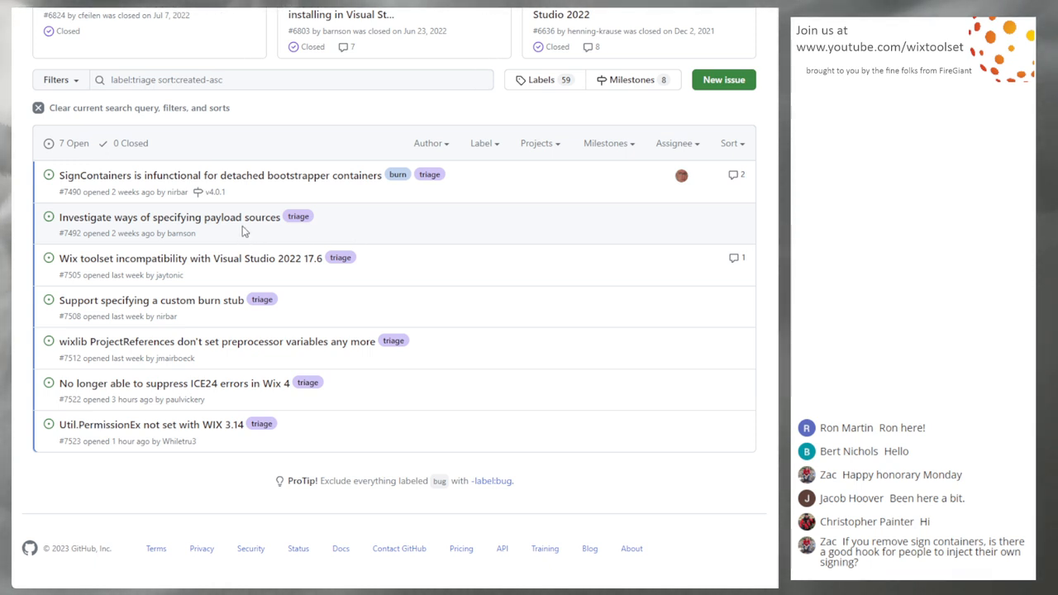
left_click(169, 217)
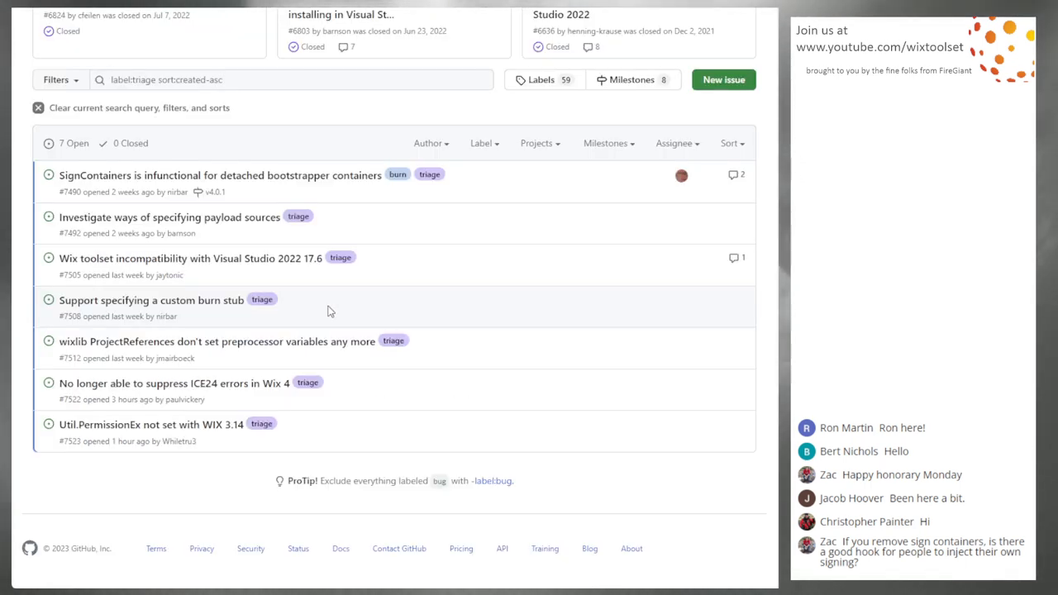
mouse_move(323, 275)
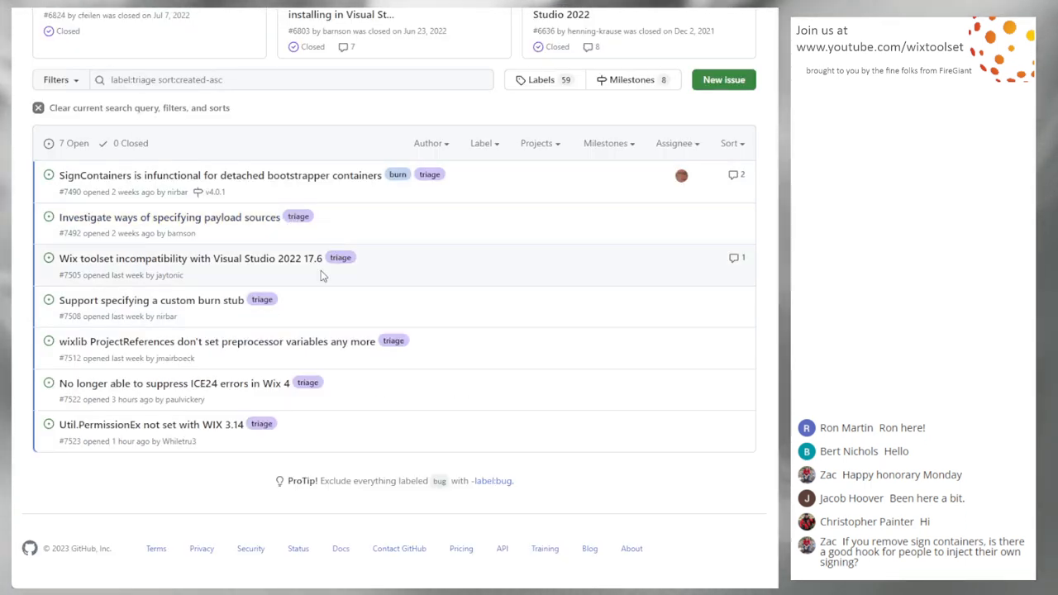
mouse_move(190, 258)
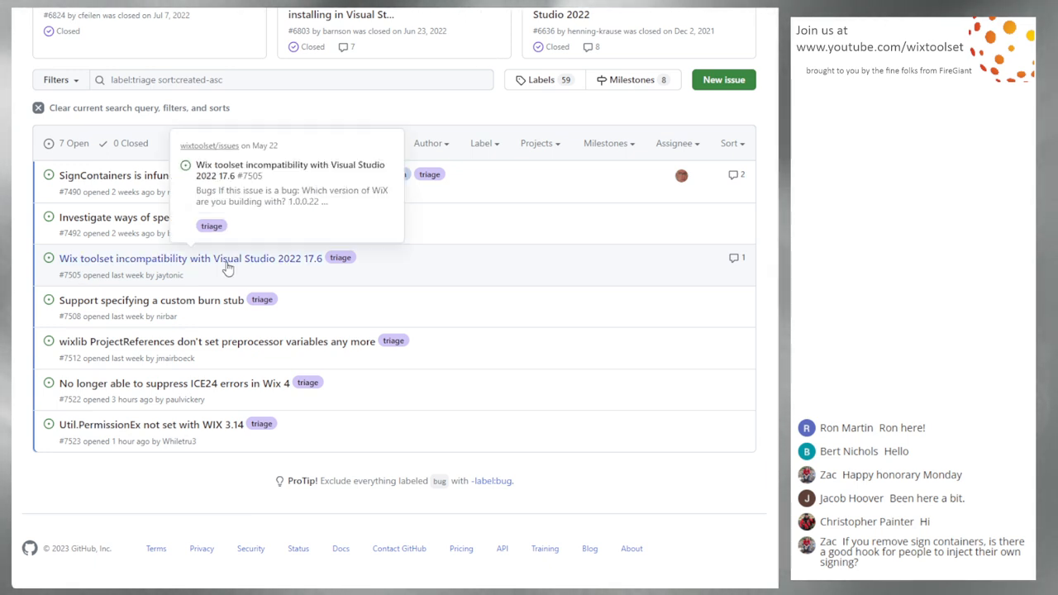
Open issue #7505 on Visual Studio 2022 17.6 incompatibility and read through overcoil's VSIX install log.
left_click(190, 258)
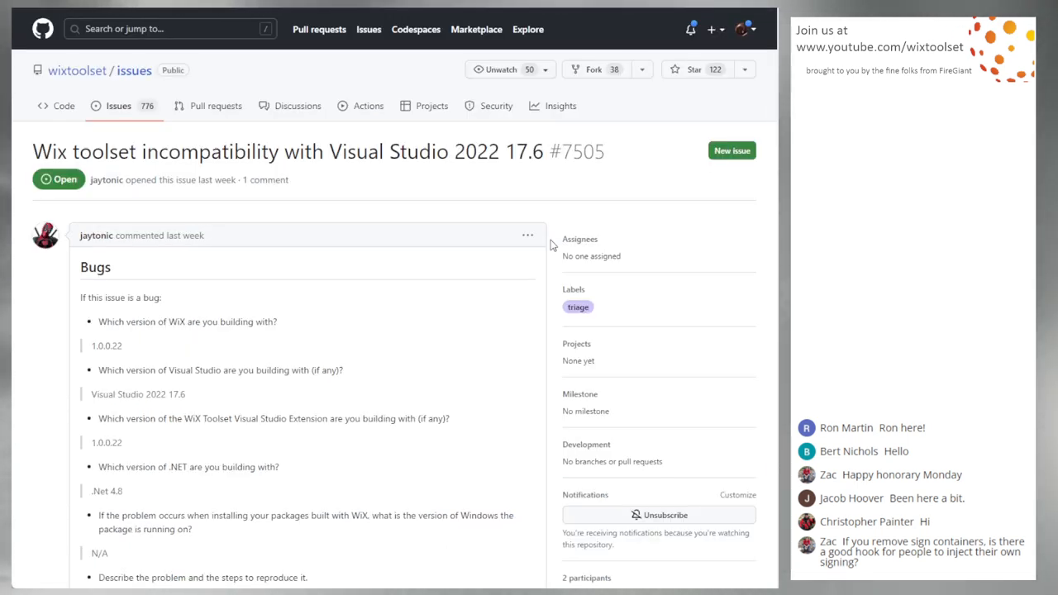
mouse_move(429, 342)
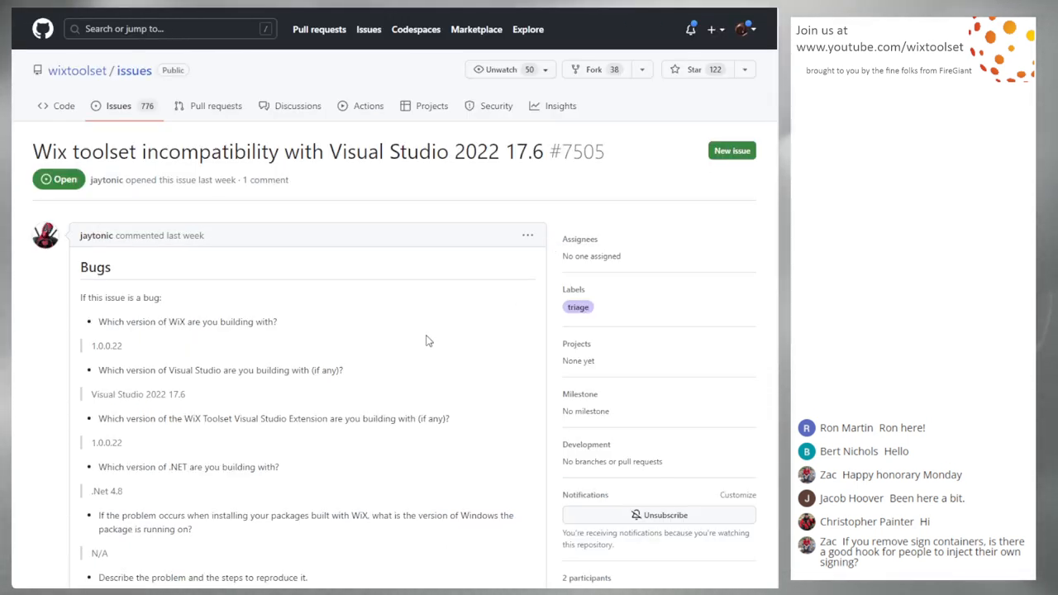
scroll("down", 3)
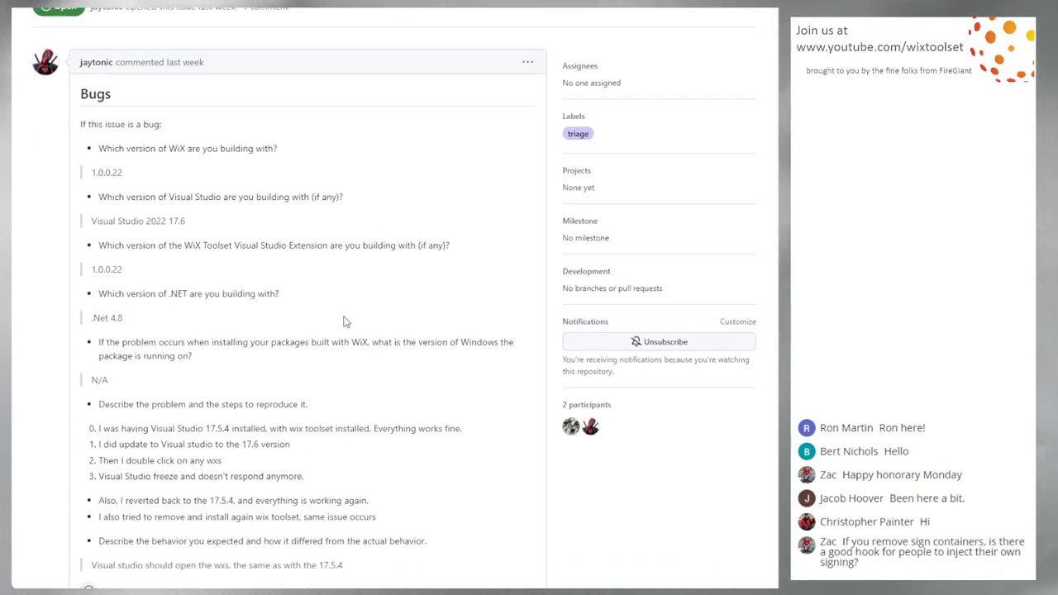
scroll("down", 3)
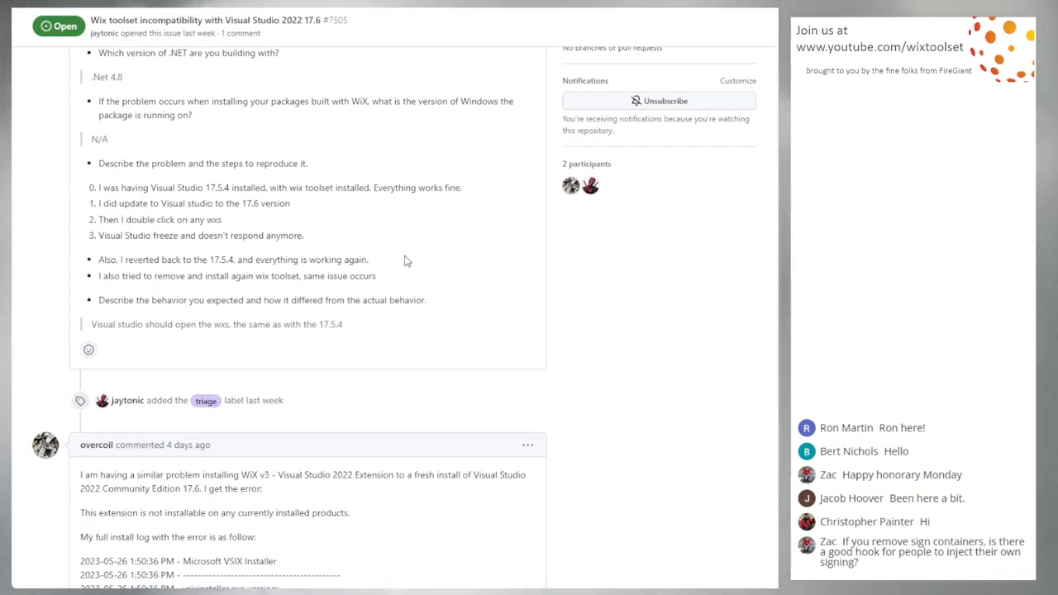
scroll("down", 3)
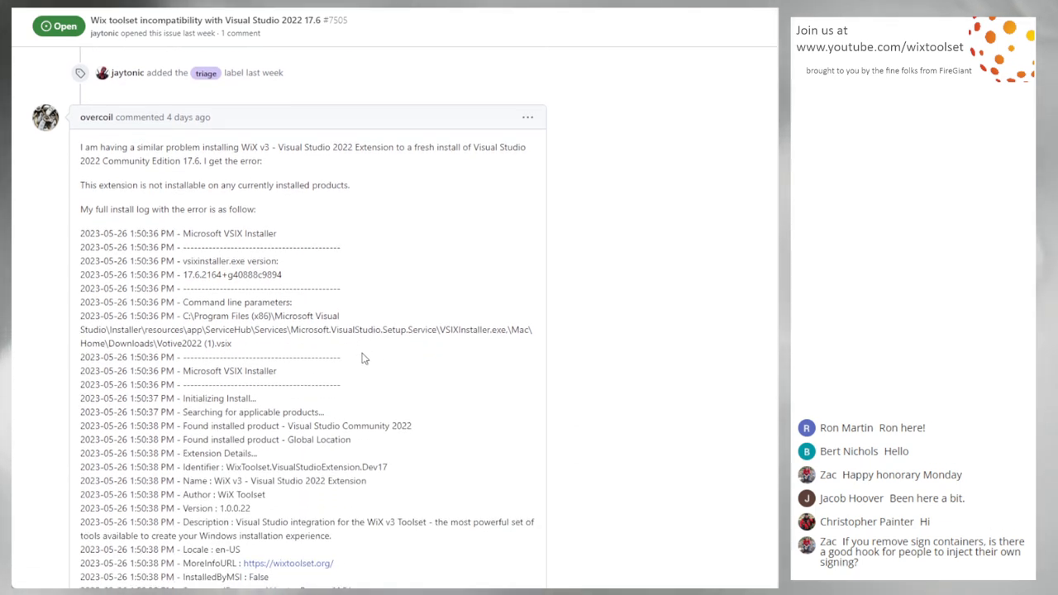
scroll("down", 3)
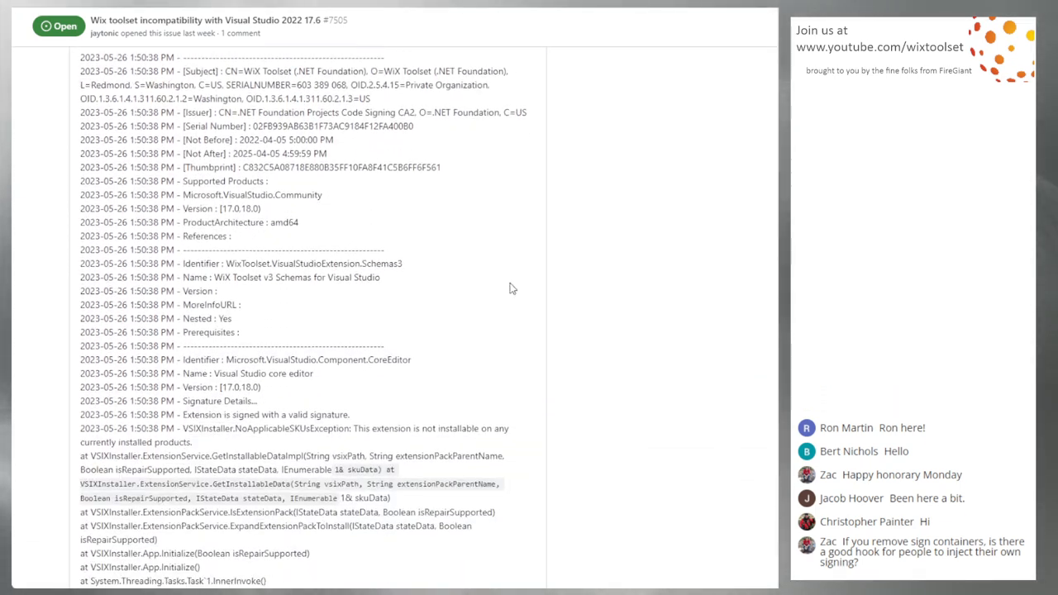
scroll("down", 3)
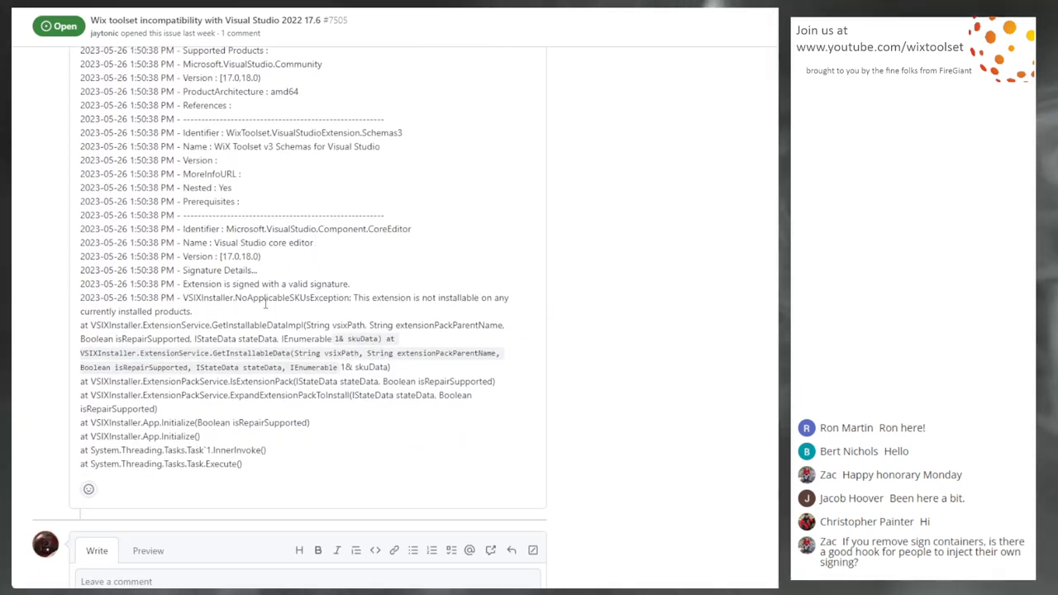
left_click_drag(354, 298, 190, 311)
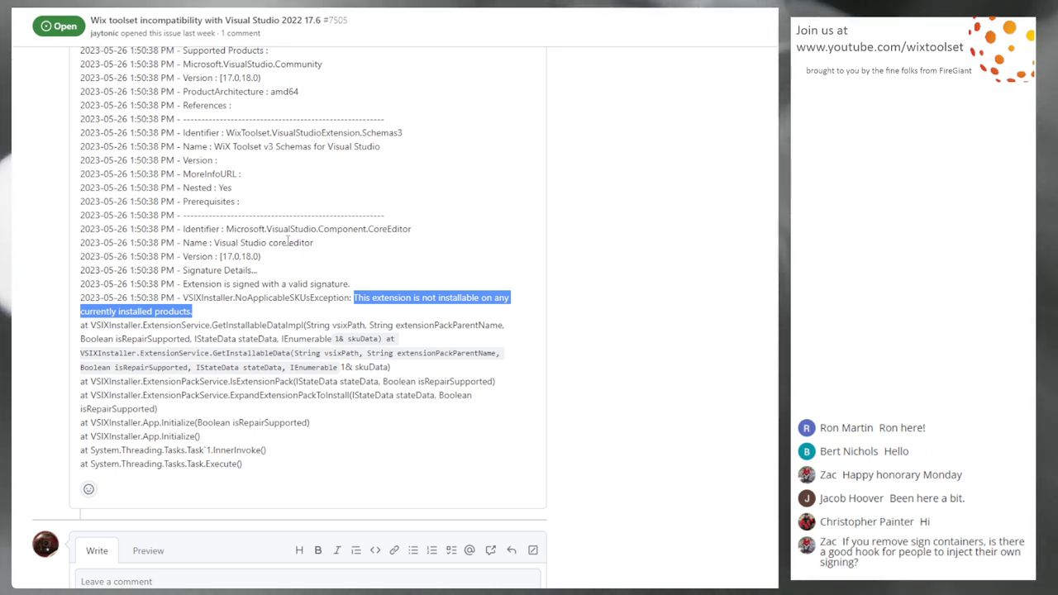
mouse_move(286, 242)
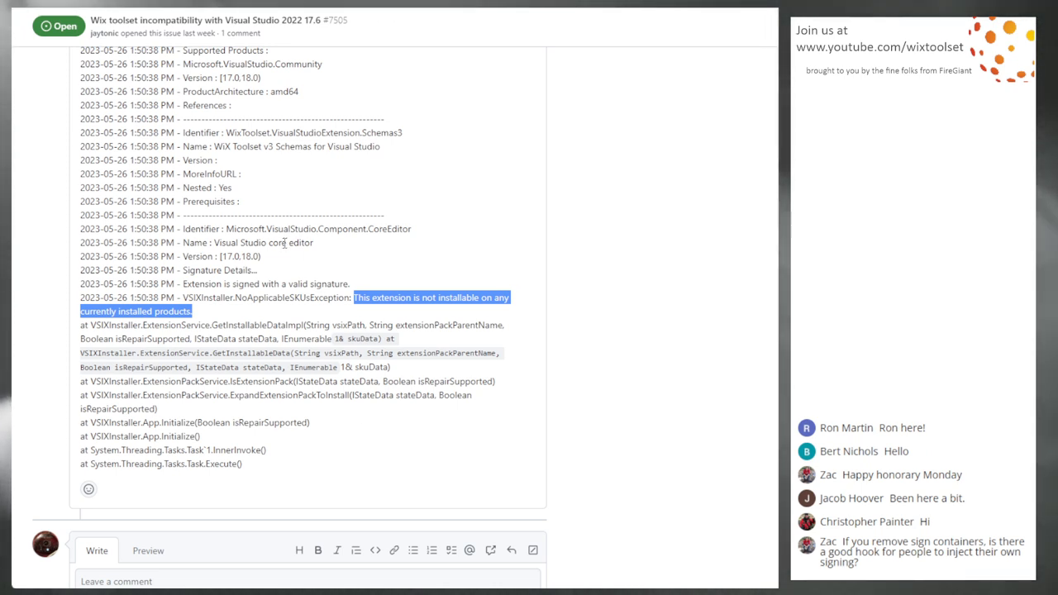
mouse_move(243, 301)
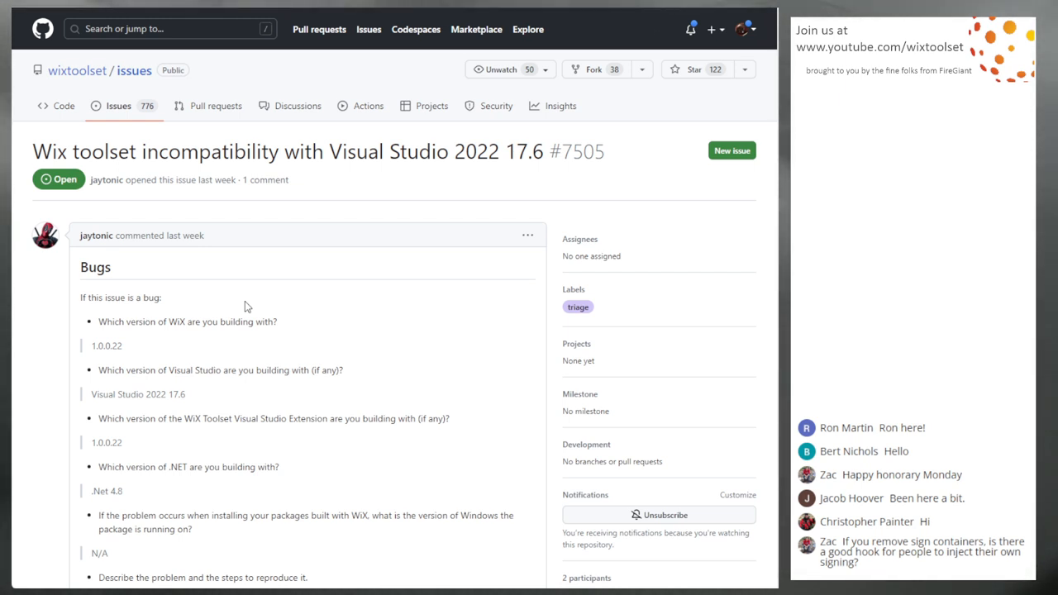
mouse_move(277, 339)
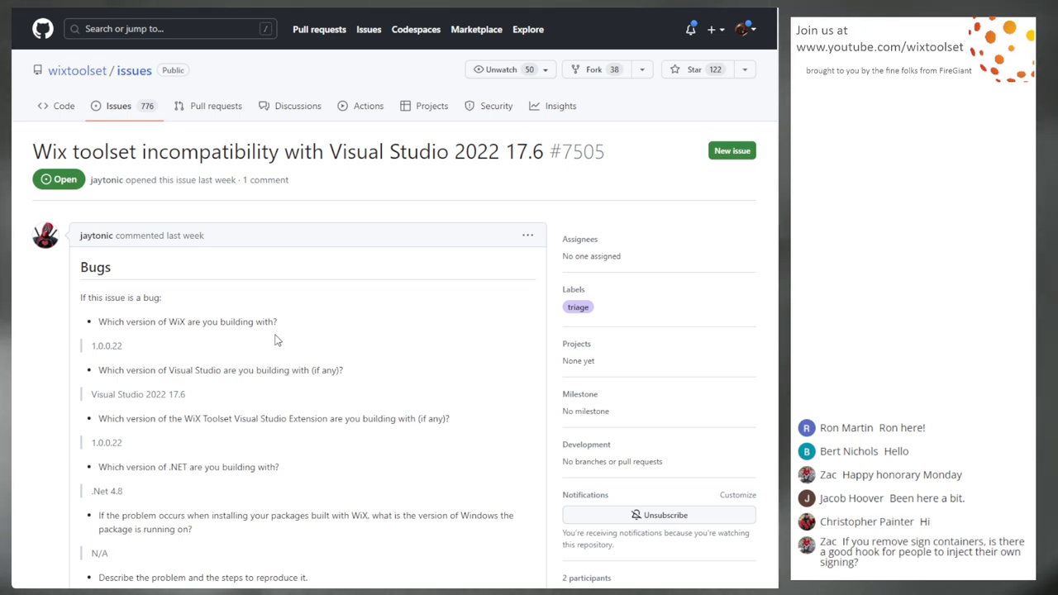
mouse_move(324, 333)
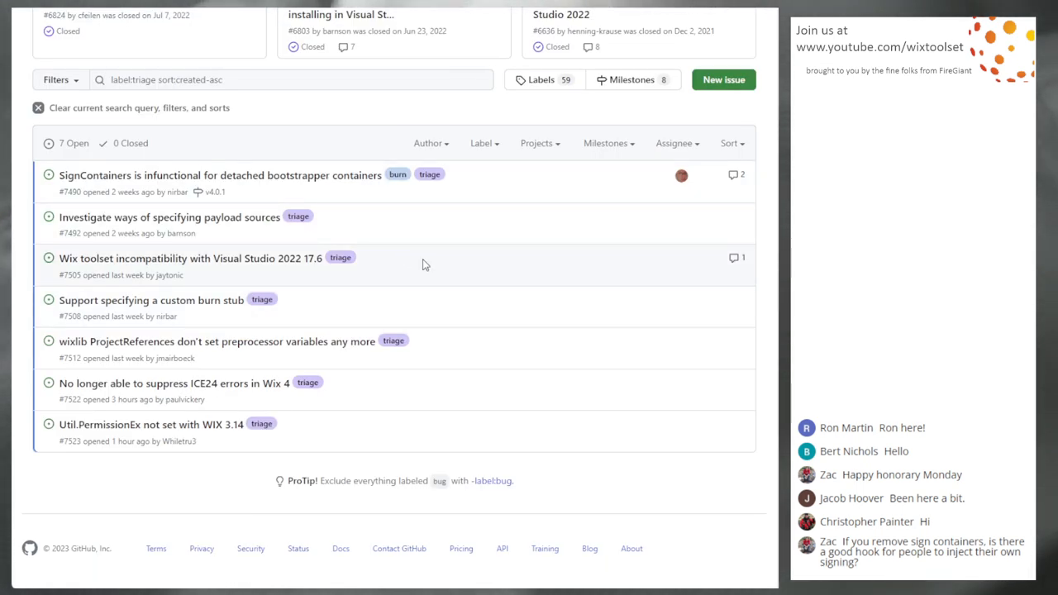
mouse_move(429, 265)
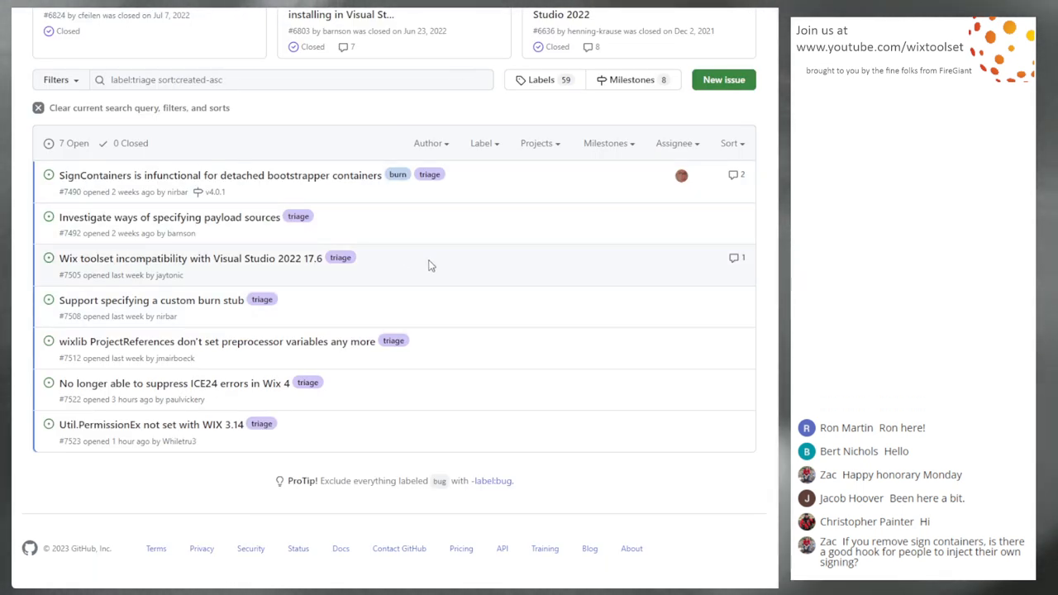
mouse_move(407, 314)
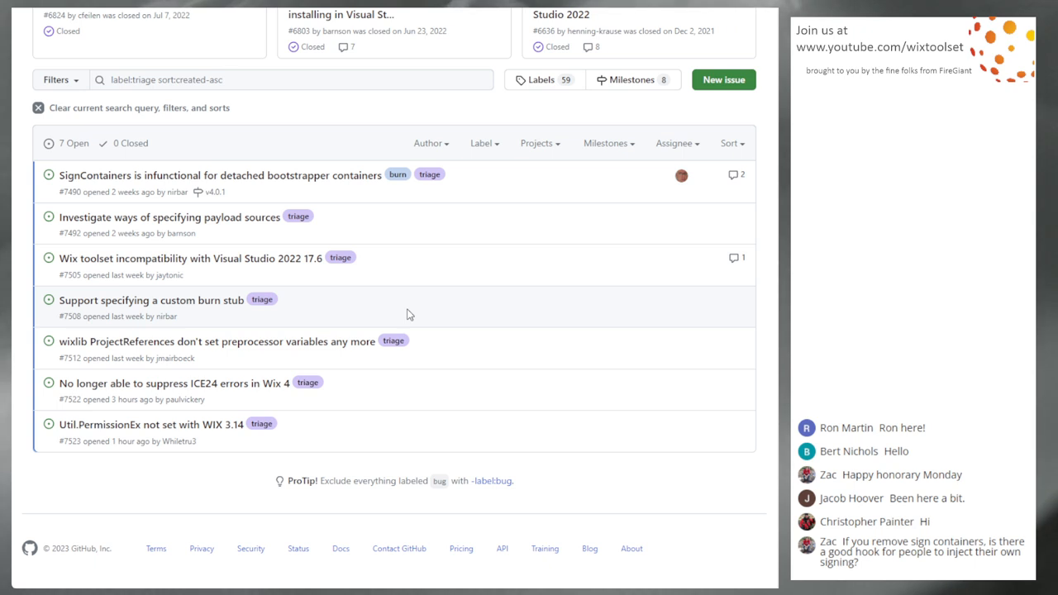
mouse_move(366, 290)
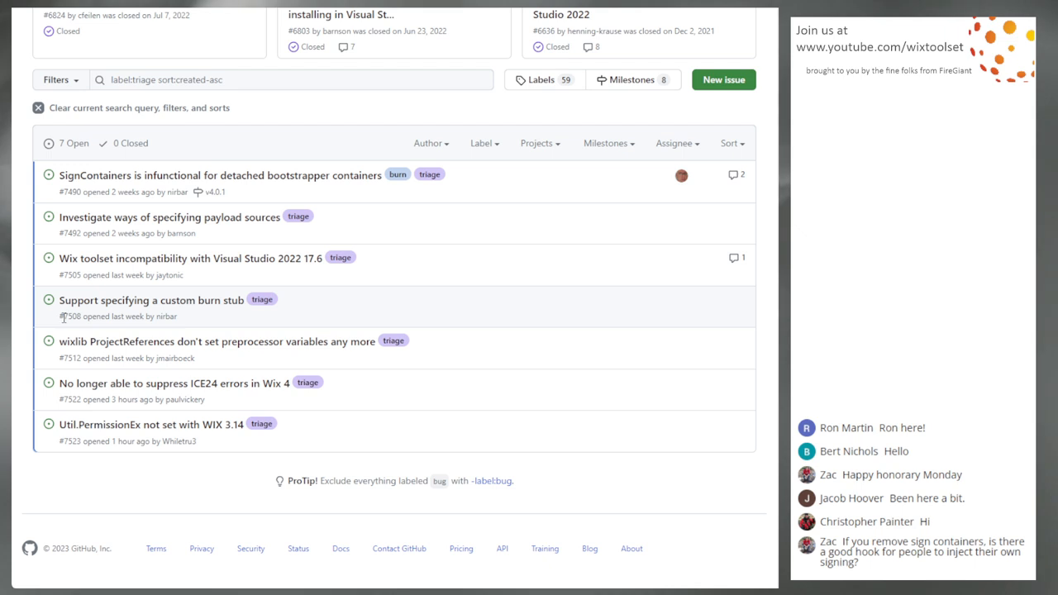
mouse_move(67, 325)
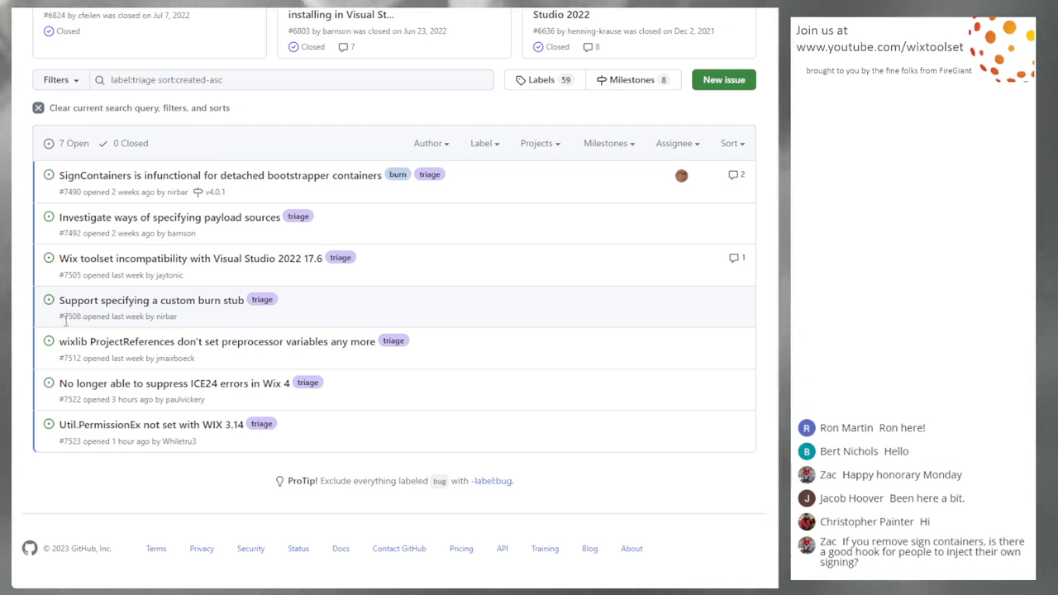
Return to the triage-filtered list showing seven open issues.
double_click(70, 316)
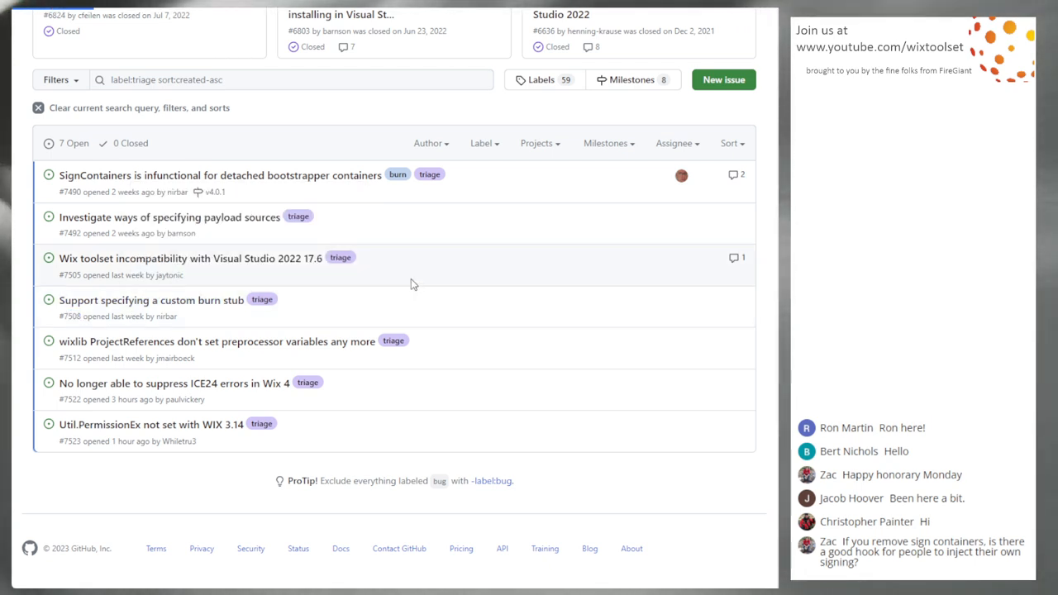
Open nirbar's feature request #7508, 'Support specifying a custom burn stub'.
left_click(151, 300)
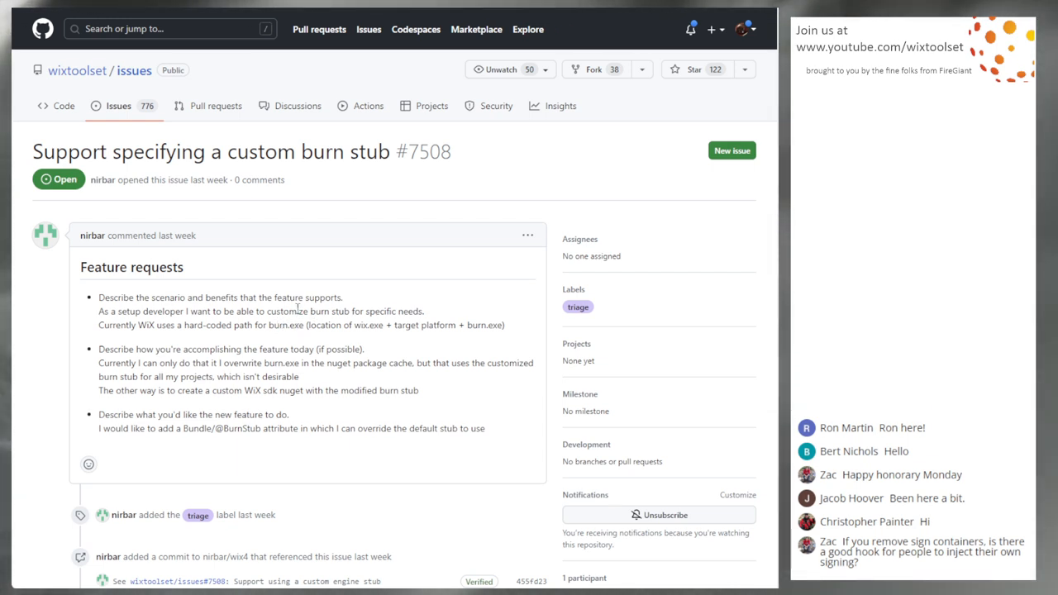
mouse_move(318, 323)
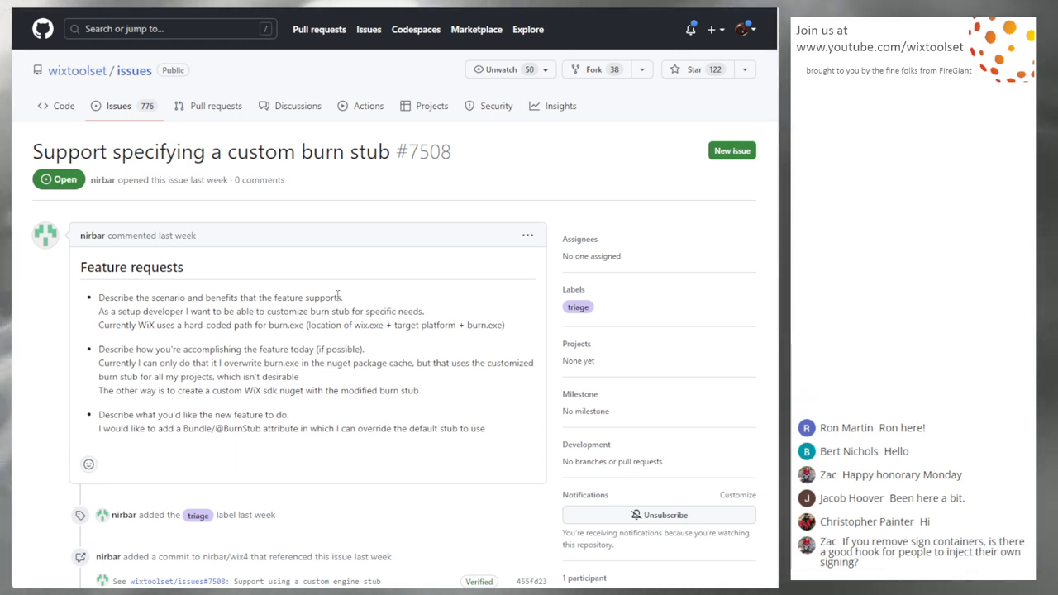
mouse_move(313, 338)
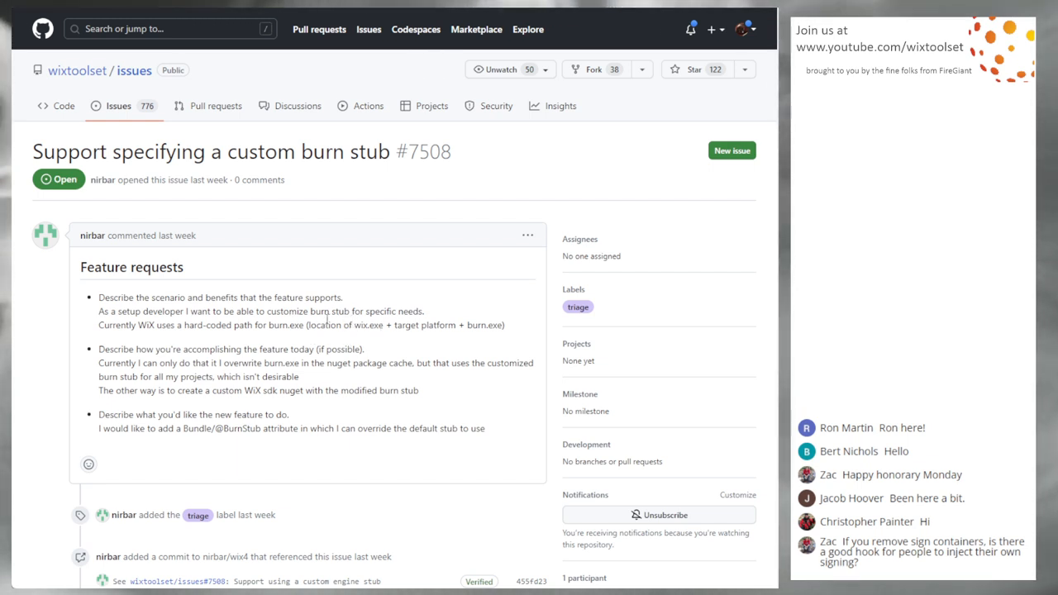
mouse_move(312, 337)
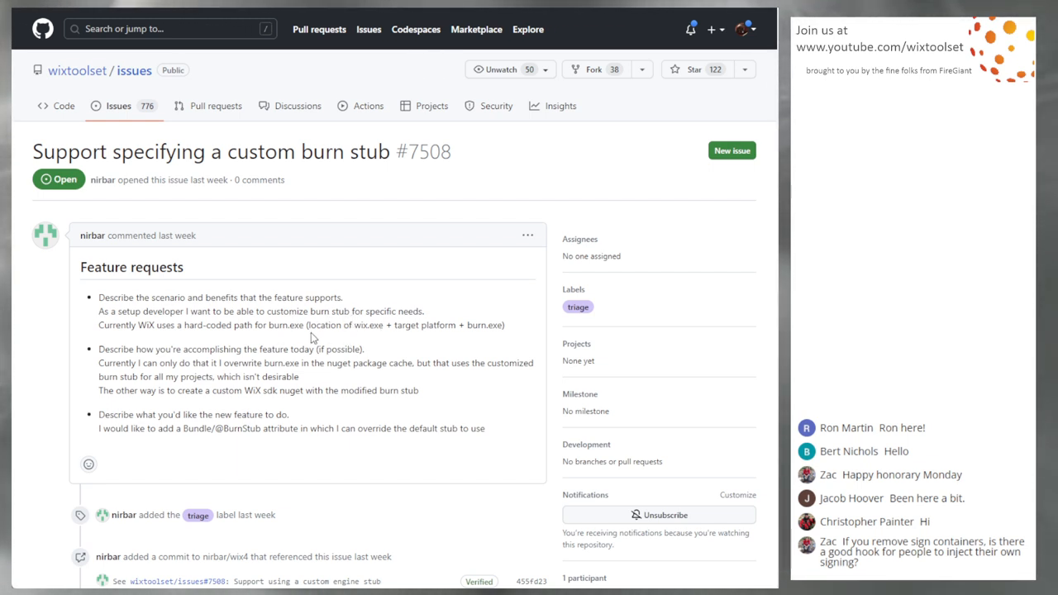
mouse_move(285, 323)
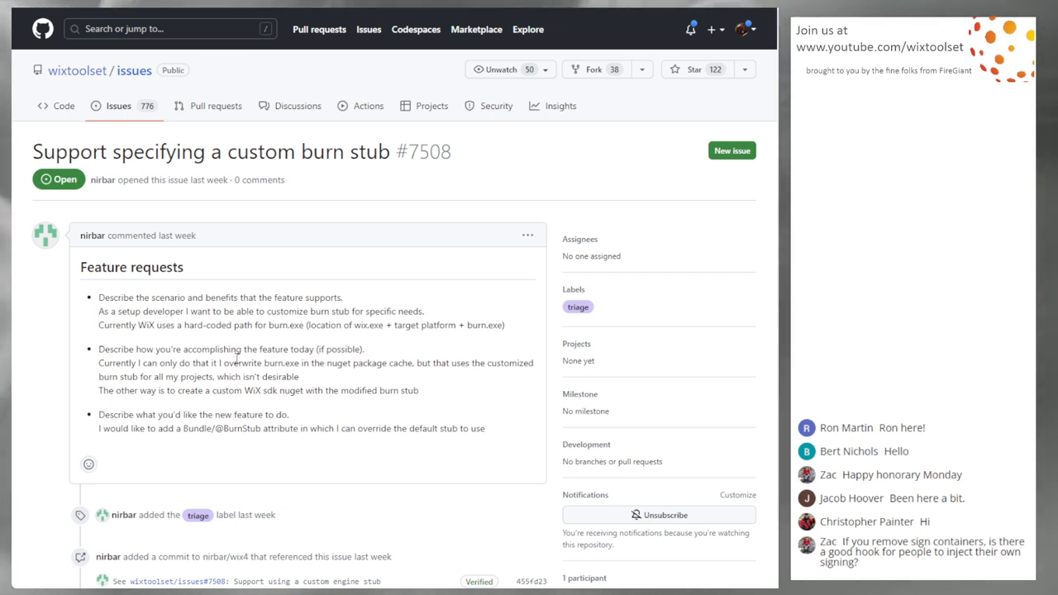
mouse_move(237, 355)
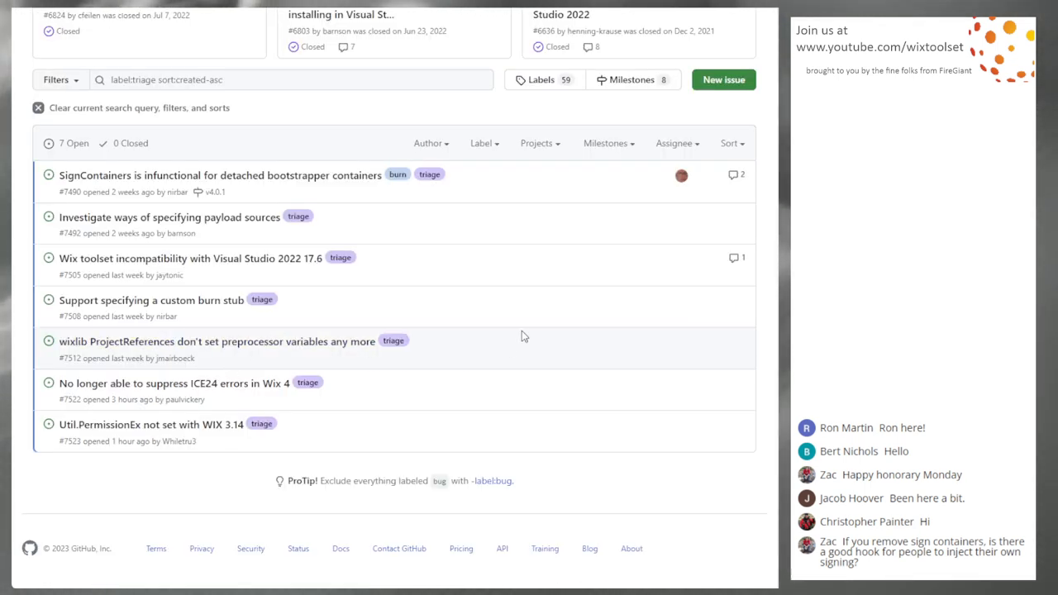
mouse_move(151, 299)
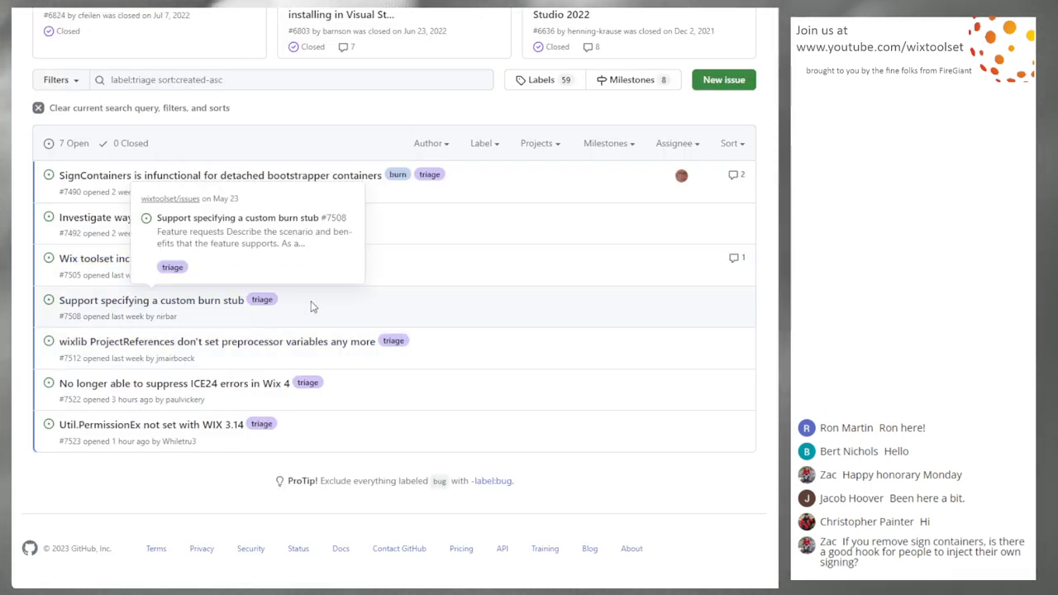
mouse_move(487, 304)
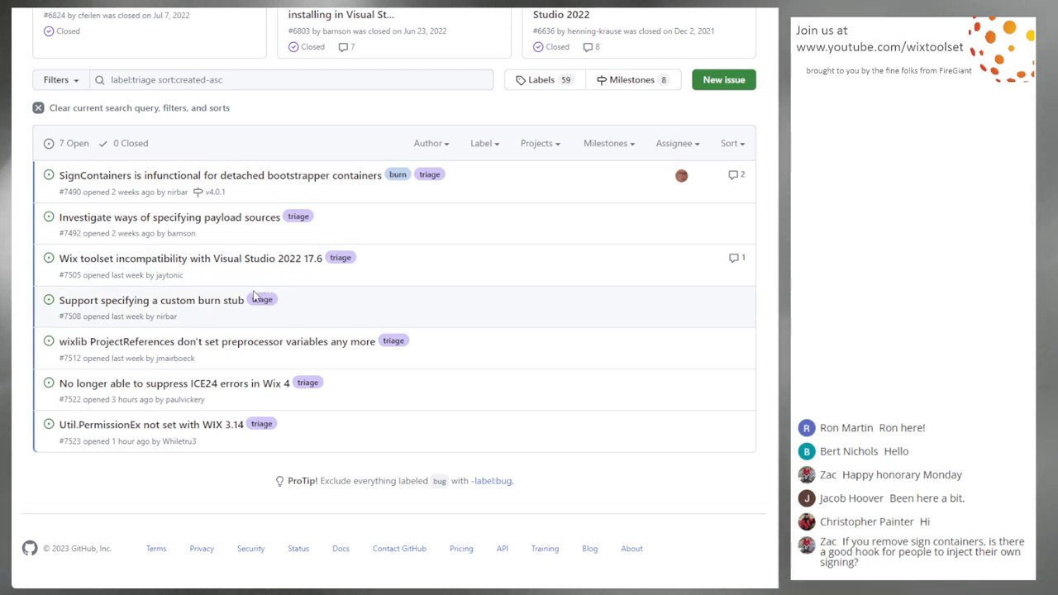
mouse_move(394, 370)
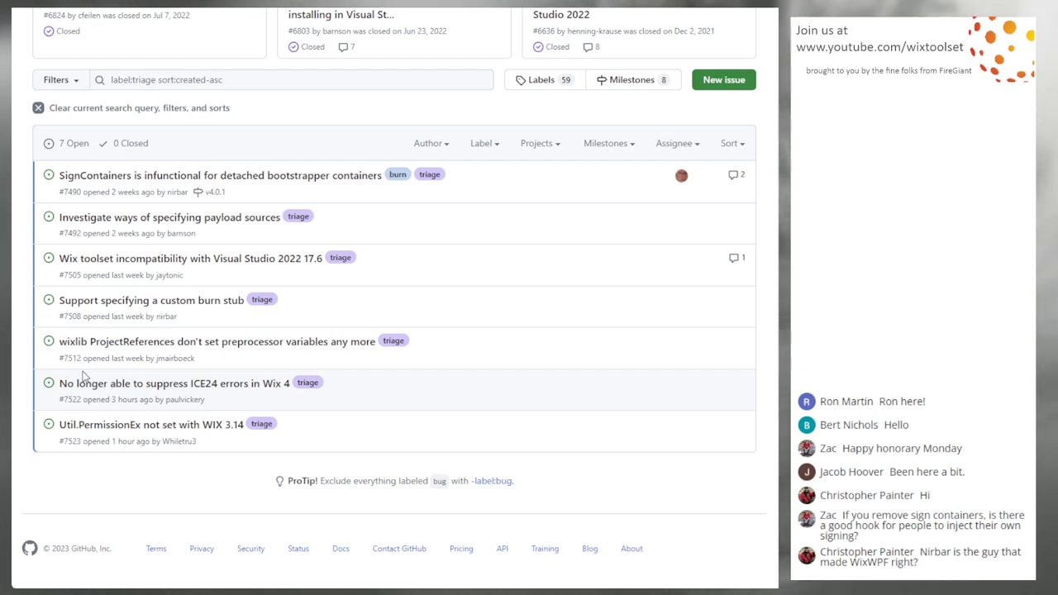
mouse_move(114, 369)
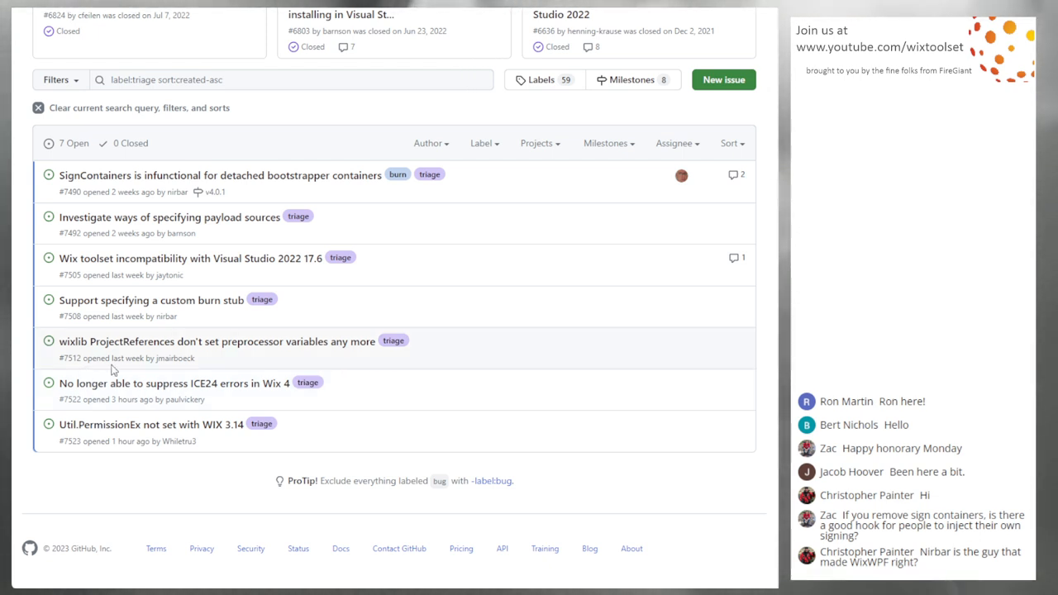
mouse_move(243, 354)
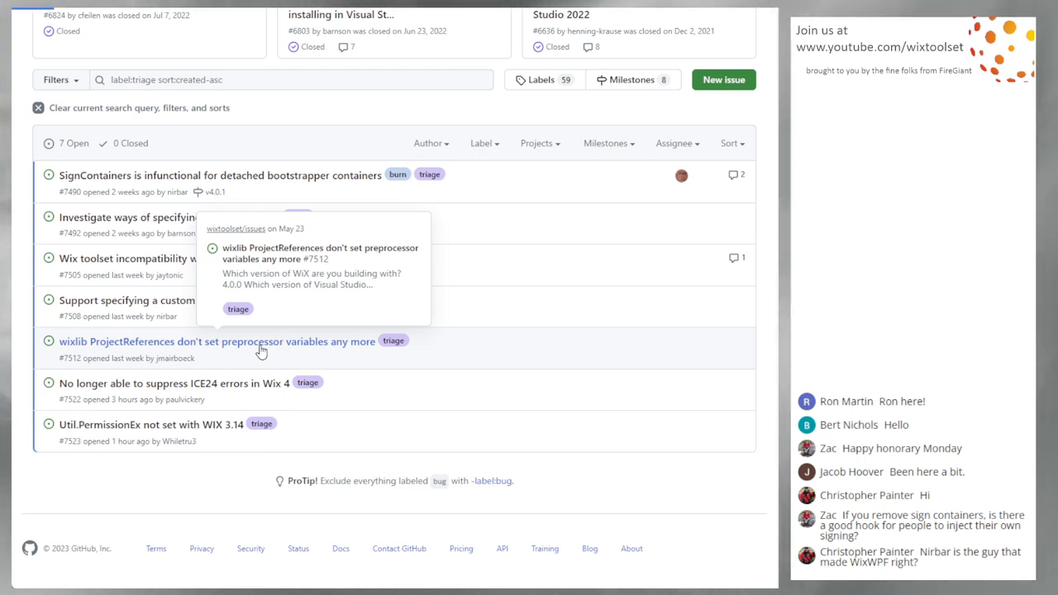
Open issue #7512 on wixlib ProjectReferences preprocessor variables and read to its expected behavior.
left_click(210, 340)
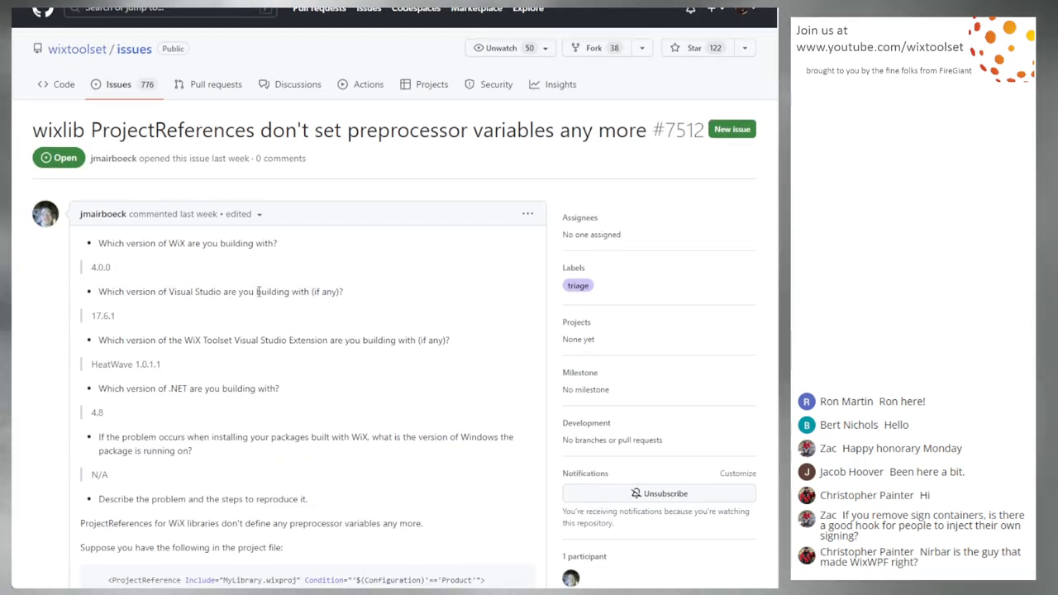
scroll("down", 3)
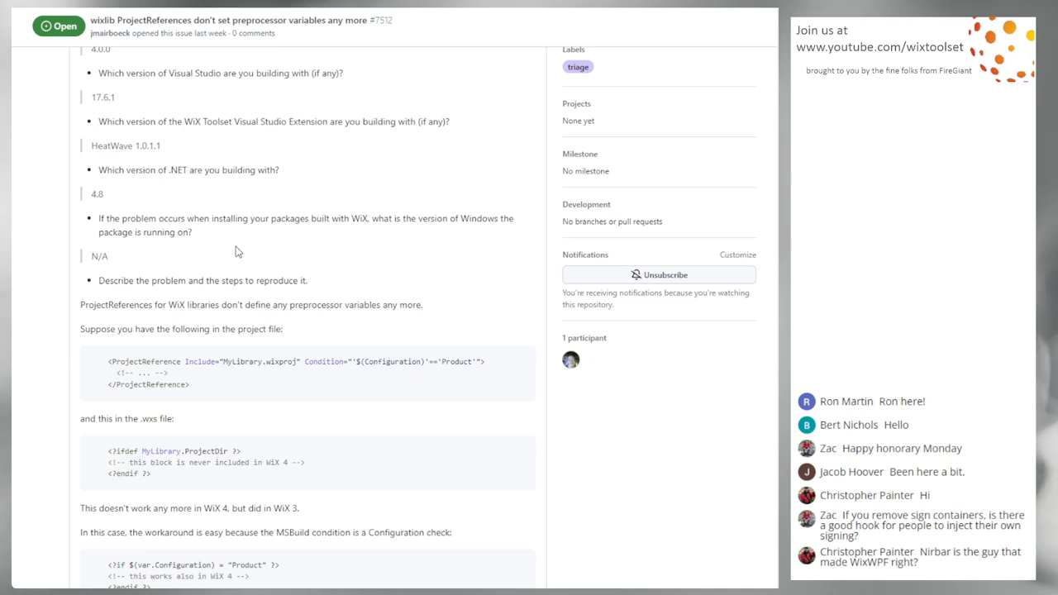
scroll("down", 3)
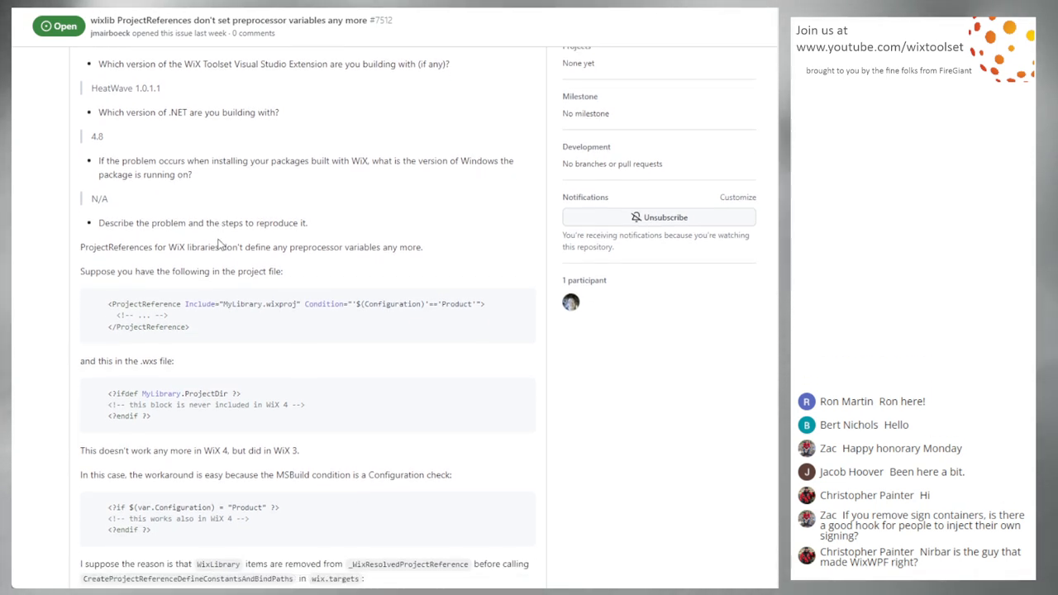
scroll("down", 3)
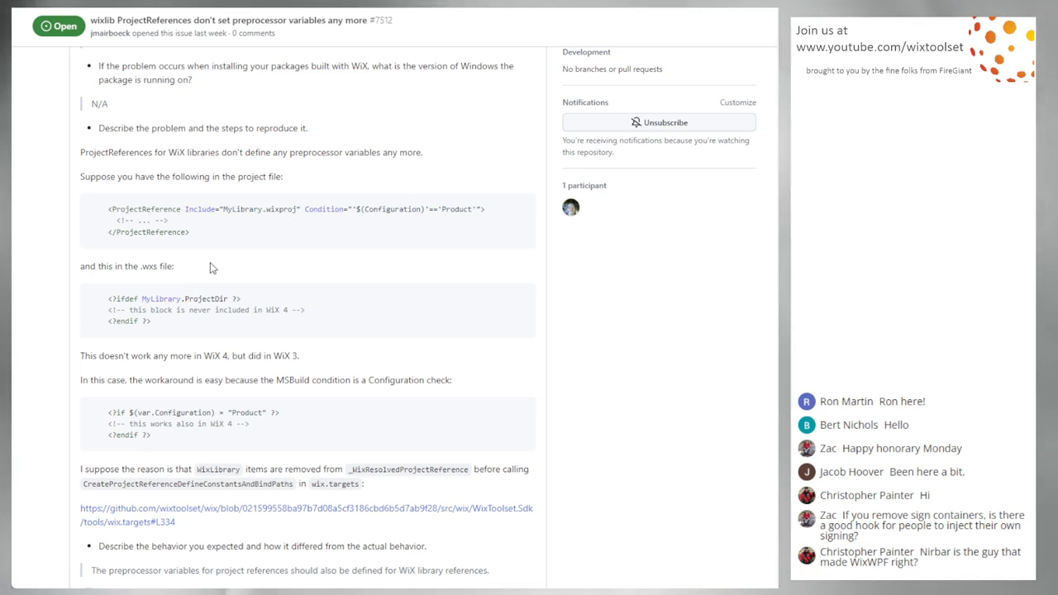
scroll("down", 3)
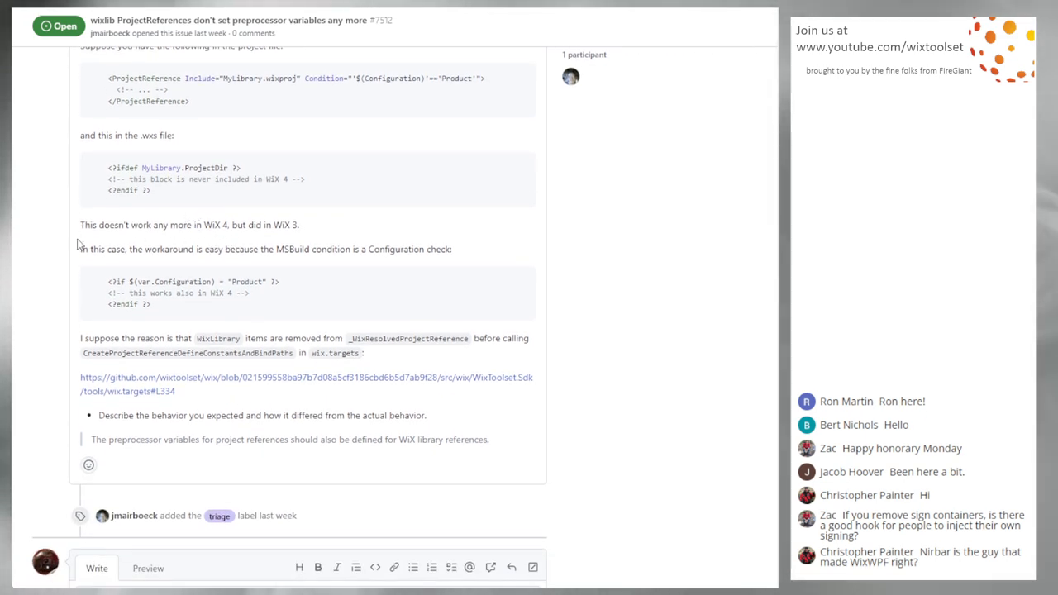
mouse_move(57, 257)
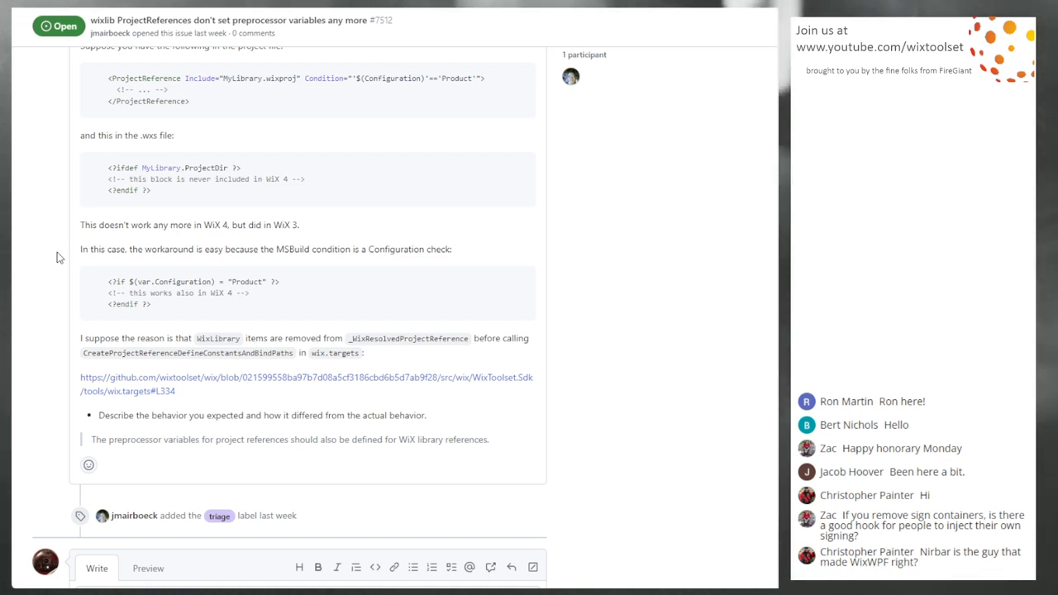
mouse_move(51, 248)
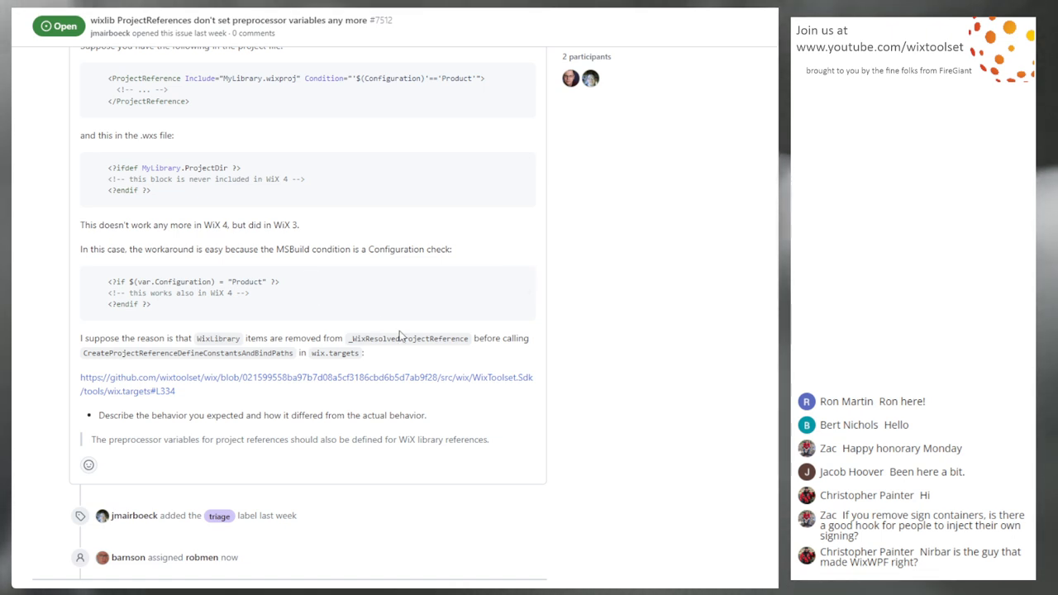
mouse_move(265, 366)
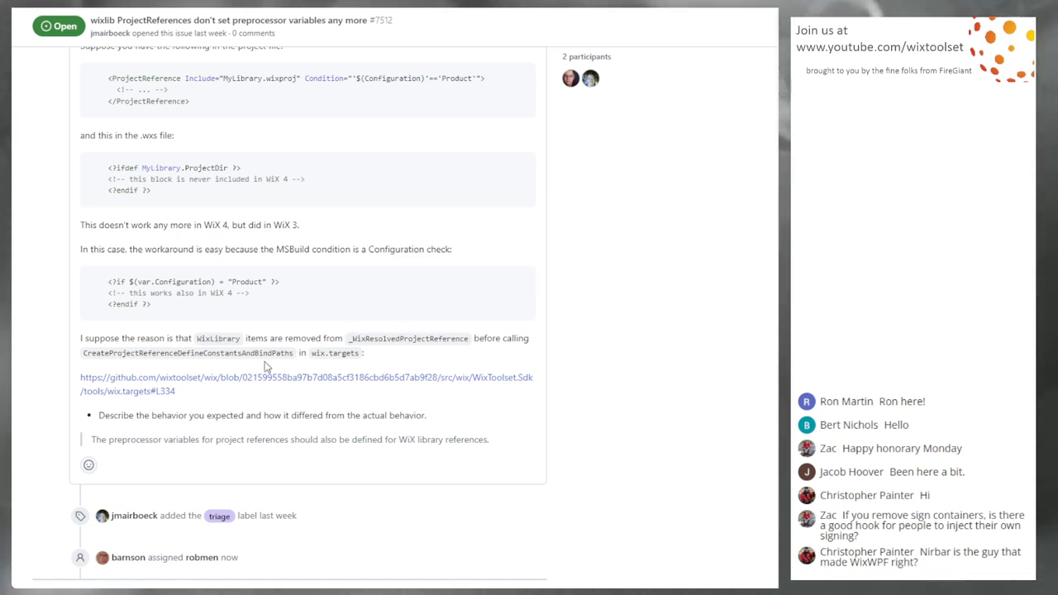
mouse_move(289, 317)
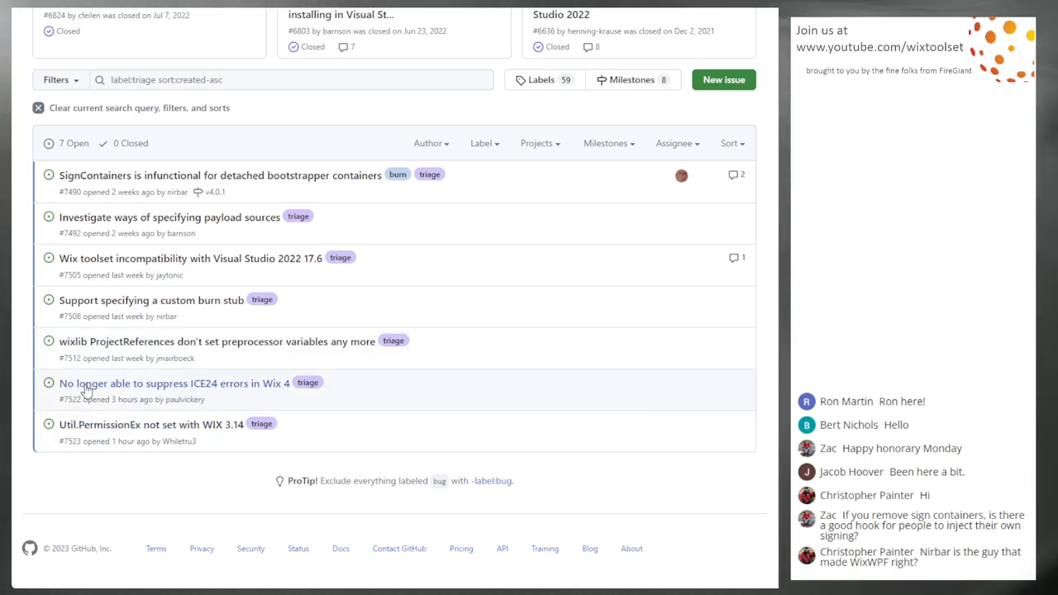
Read issue #7522 on suppressing ICE24 in WiX 4 and select the WIX0242 error code.
left_click(173, 383)
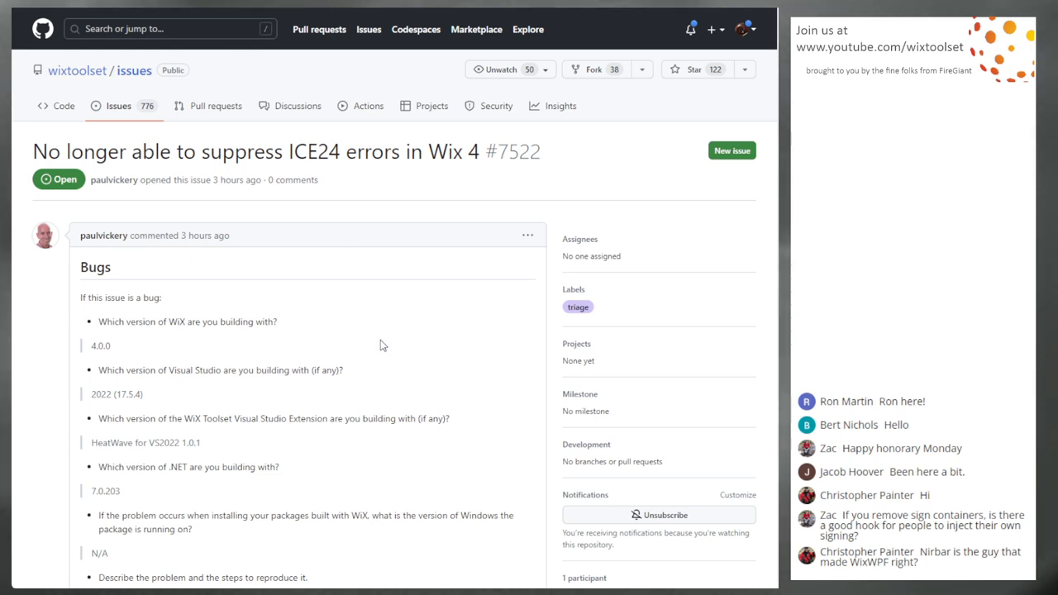
scroll("down", 3)
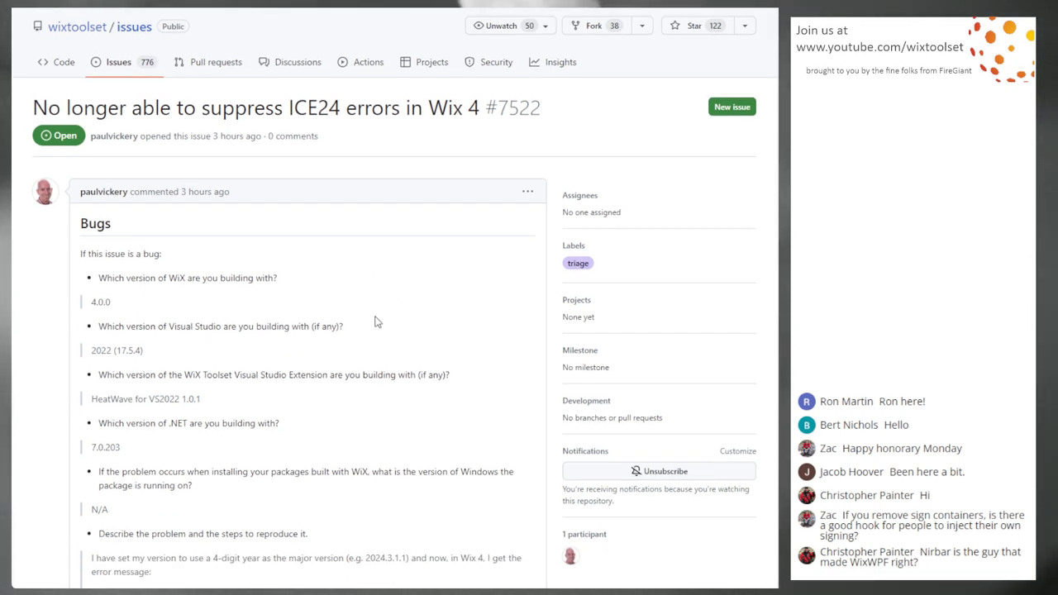
scroll("down", 3)
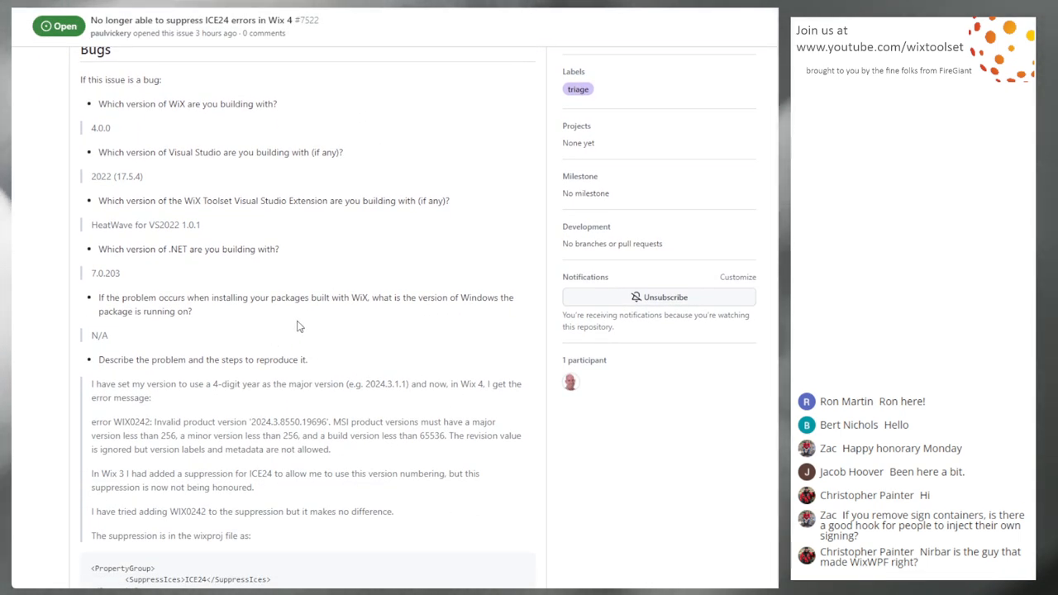
scroll("down", 3)
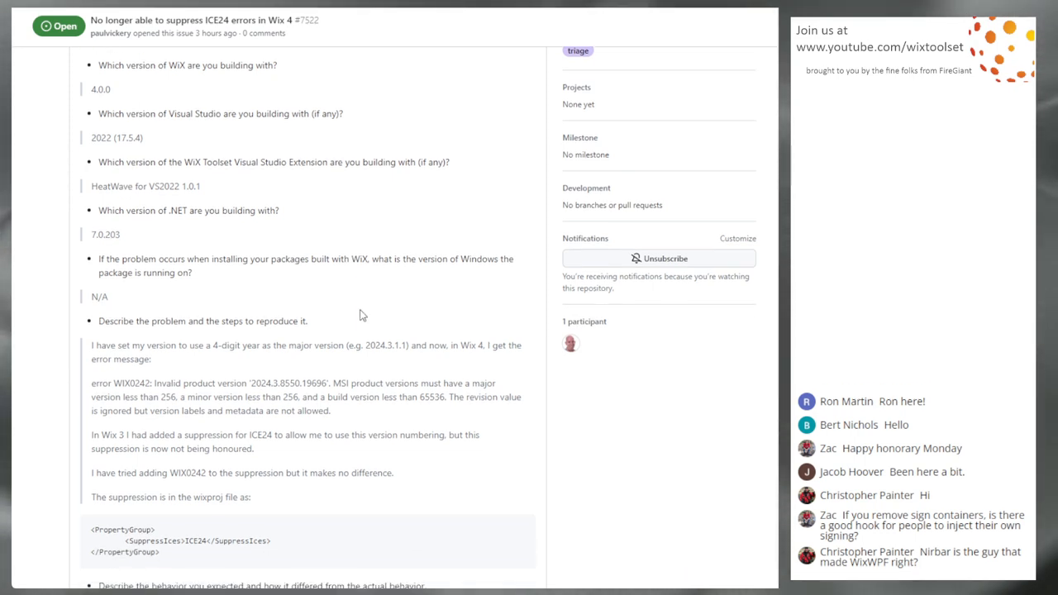
scroll("down", 3)
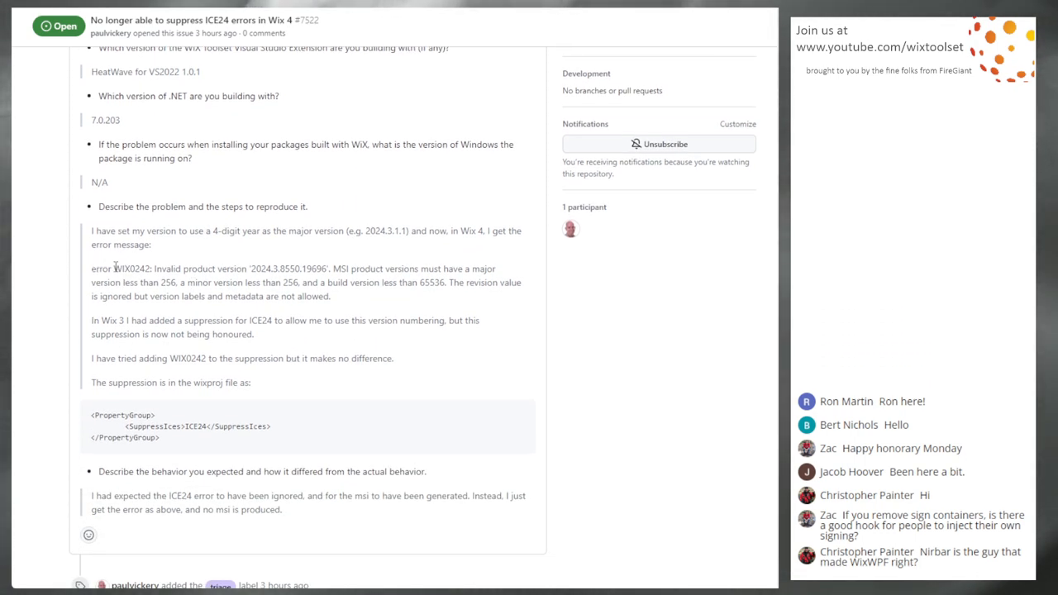
double_click(120, 268)
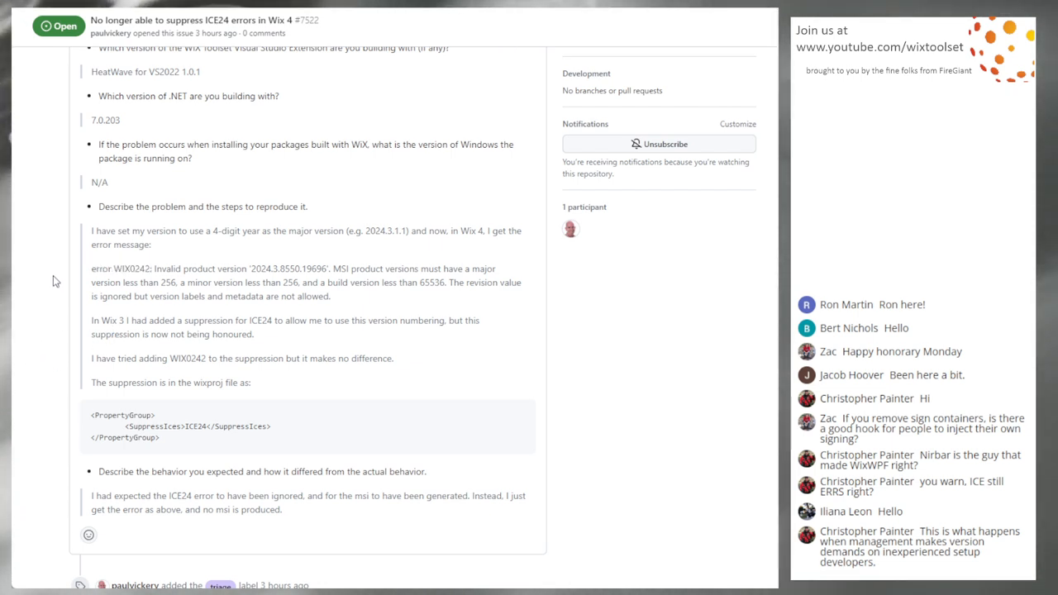
mouse_move(55, 290)
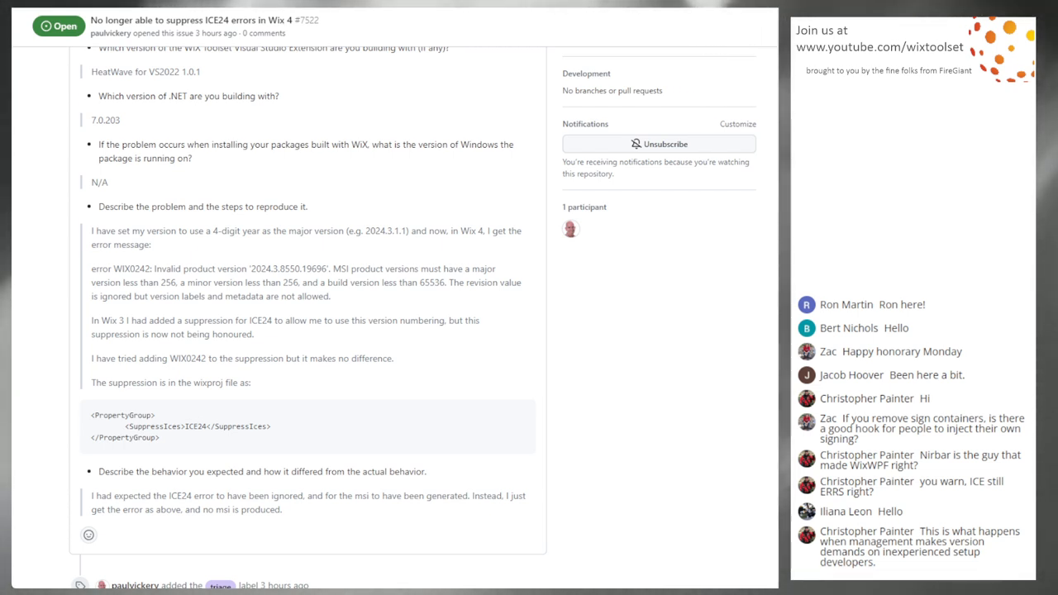
mouse_move(54, 290)
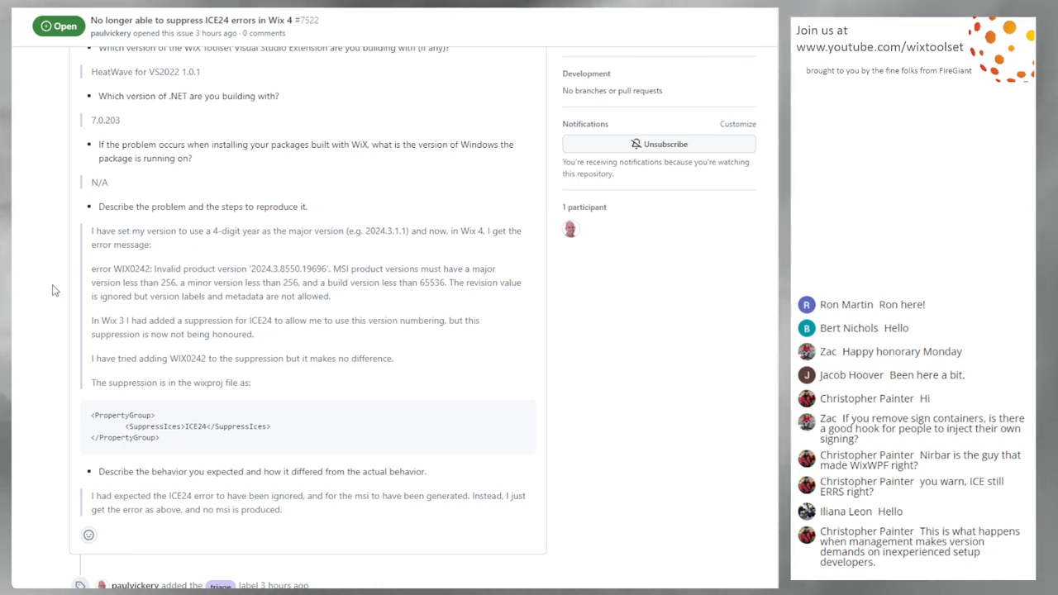
mouse_move(186, 180)
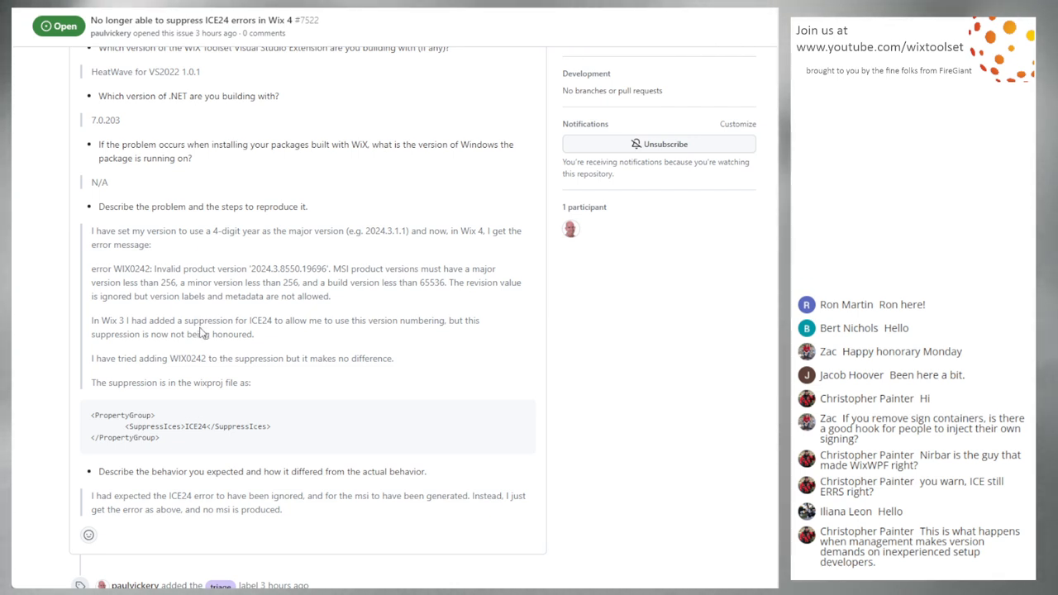
mouse_move(281, 335)
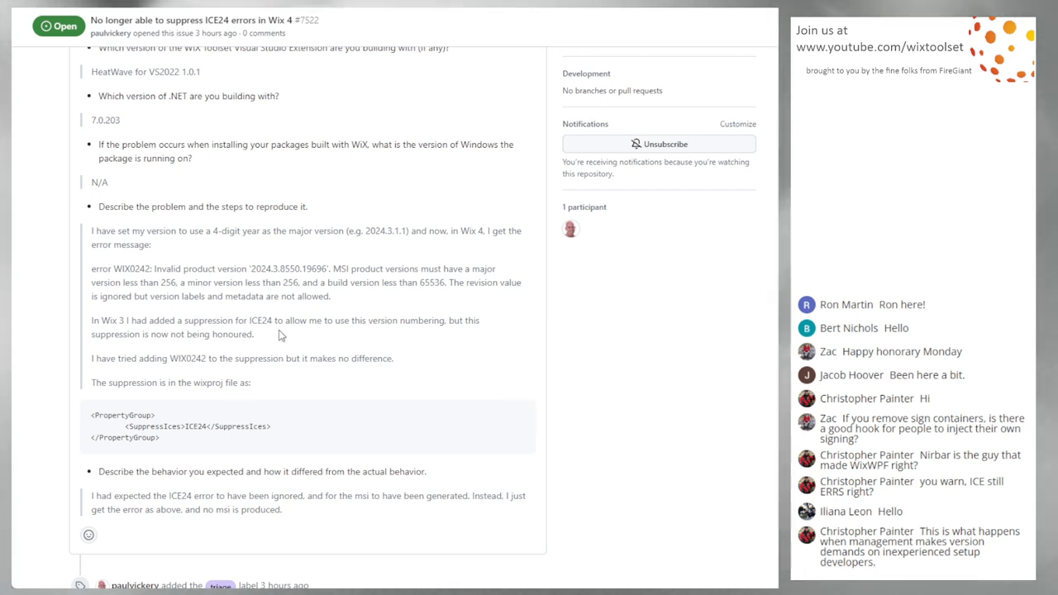
mouse_move(300, 258)
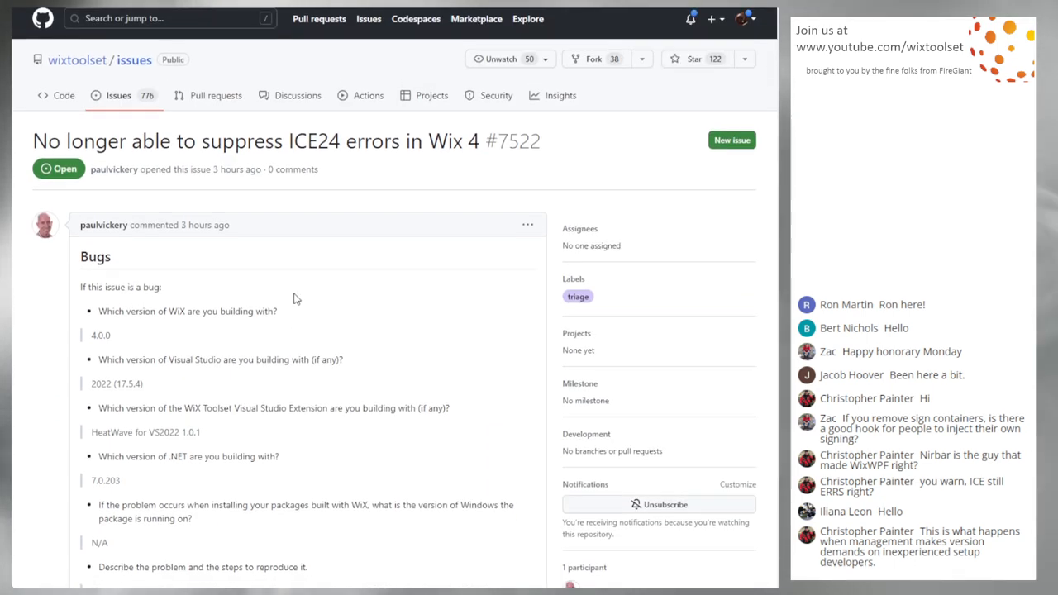
scroll("down", 3)
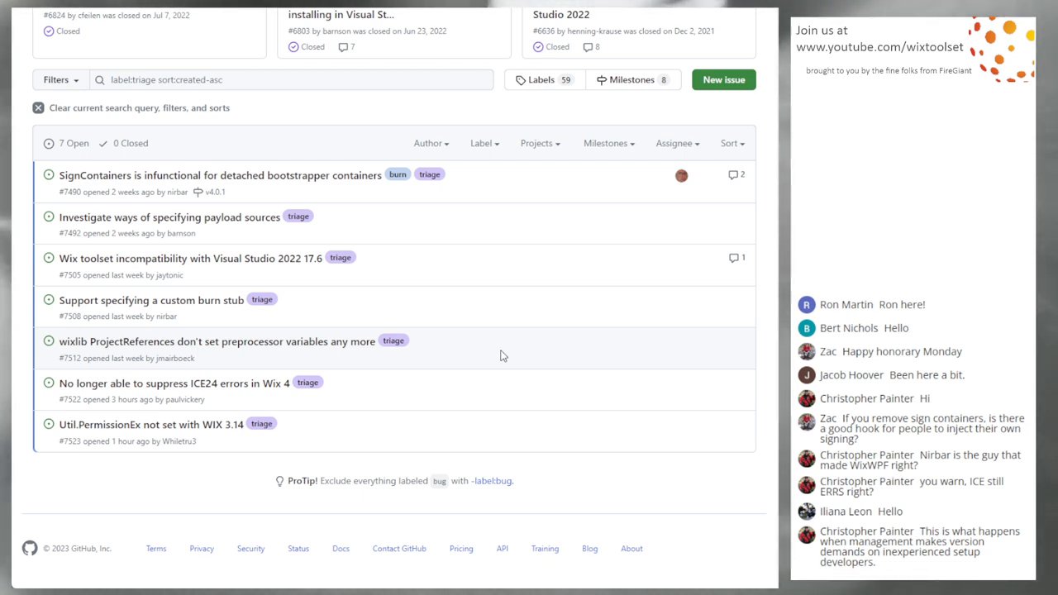
mouse_move(474, 401)
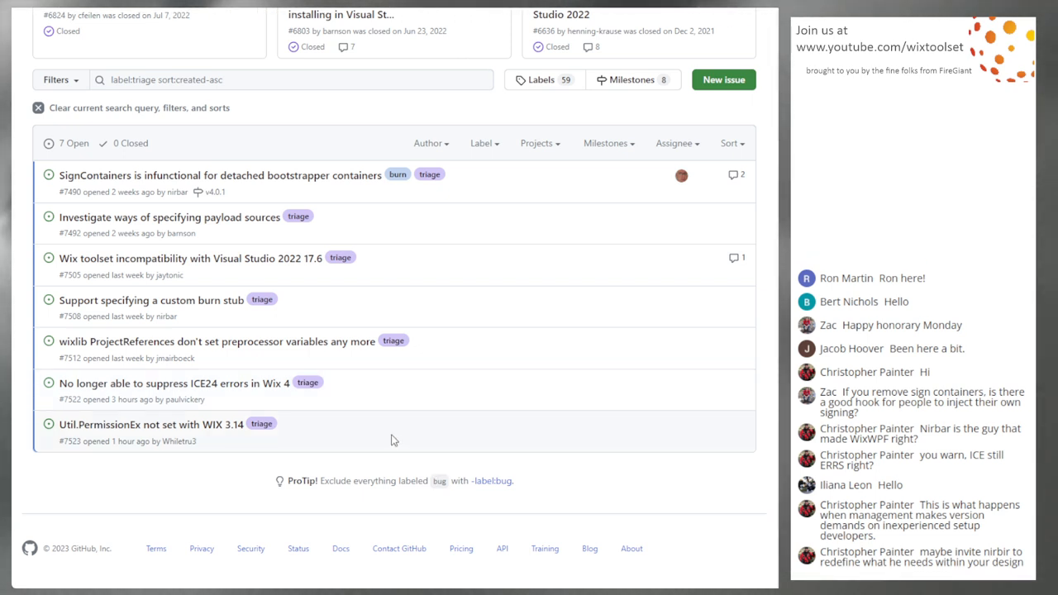
mouse_move(73, 459)
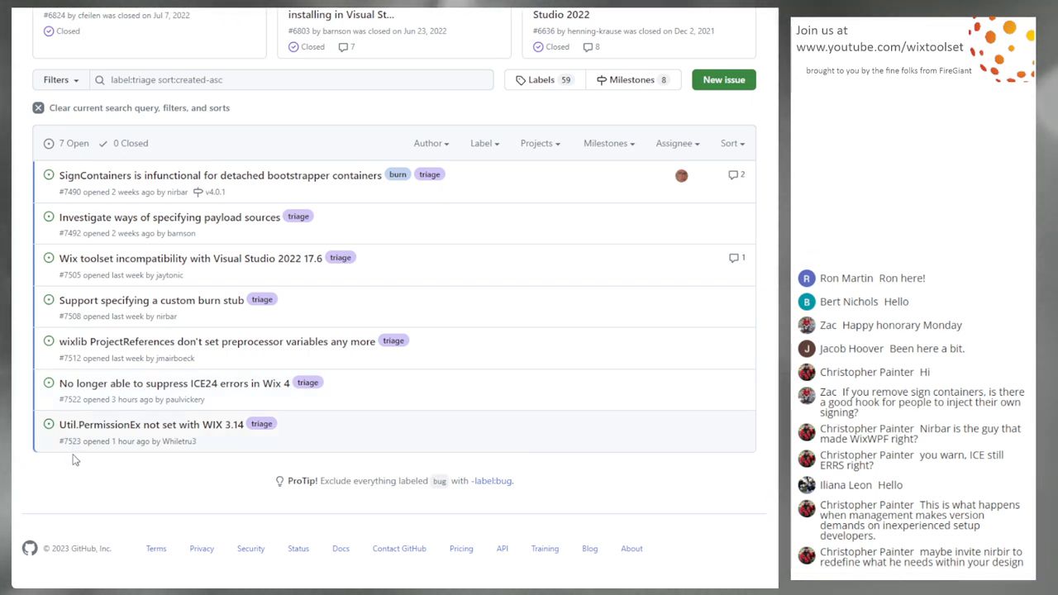
mouse_move(77, 479)
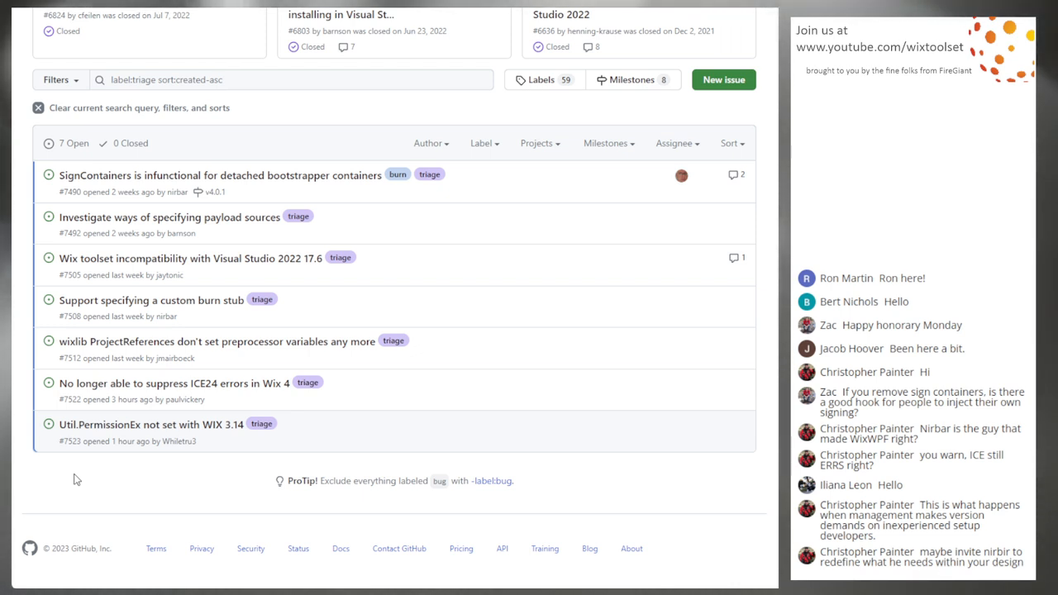
mouse_move(74, 443)
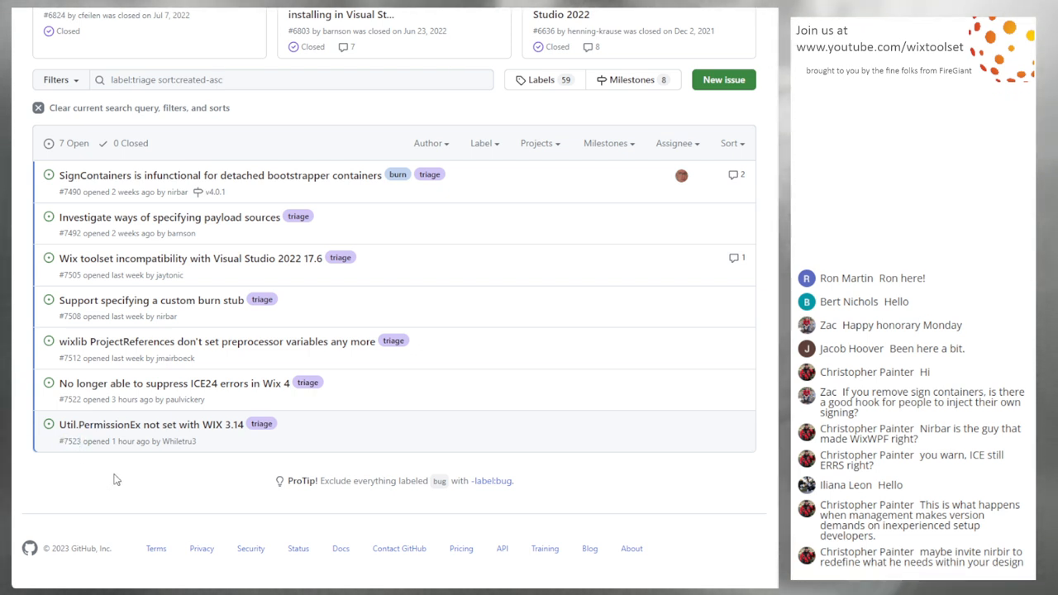
mouse_move(188, 466)
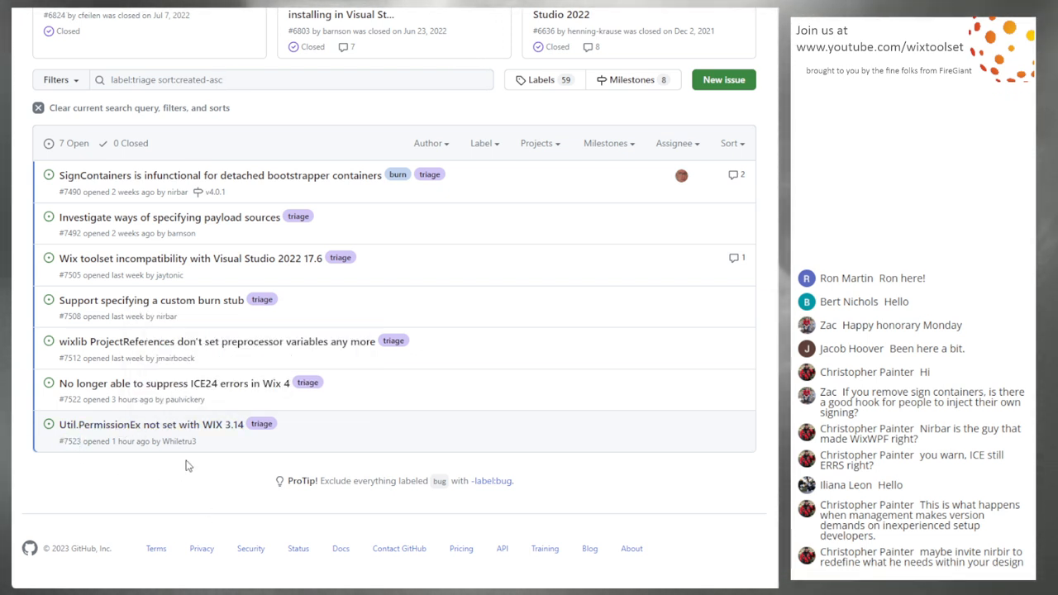
mouse_move(153, 424)
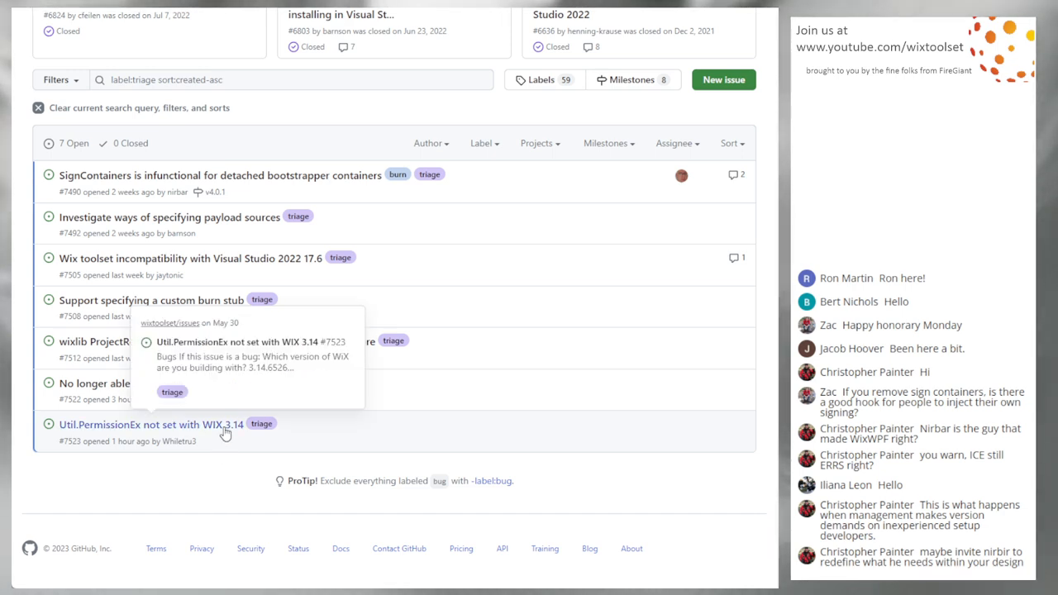
Briefly open issue #7523 on Util.PermissionEx with WiX 3.14, then scroll the triage list.
left_click(149, 424)
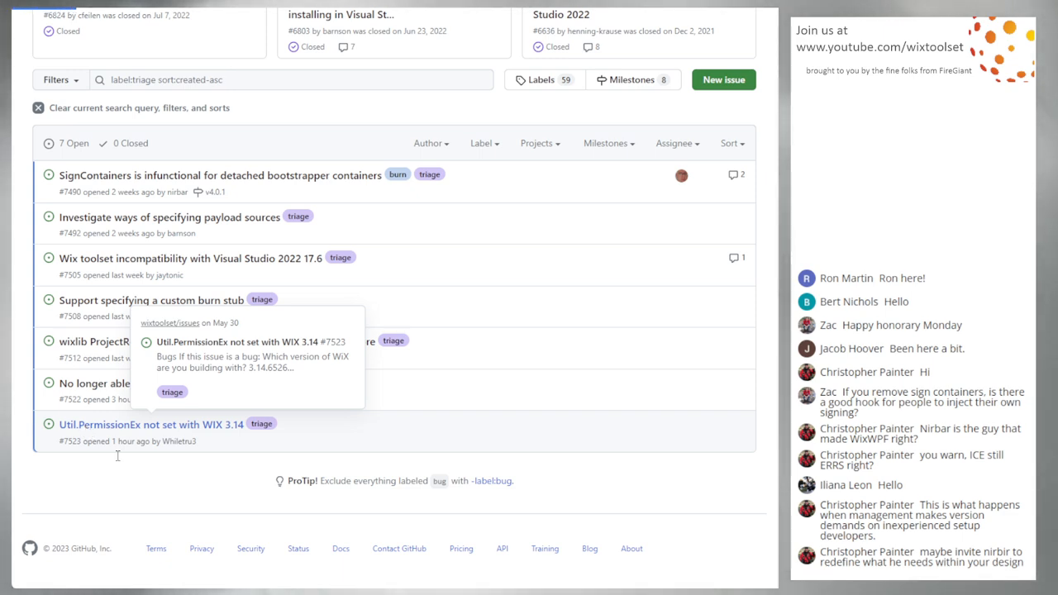
left_click(151, 424)
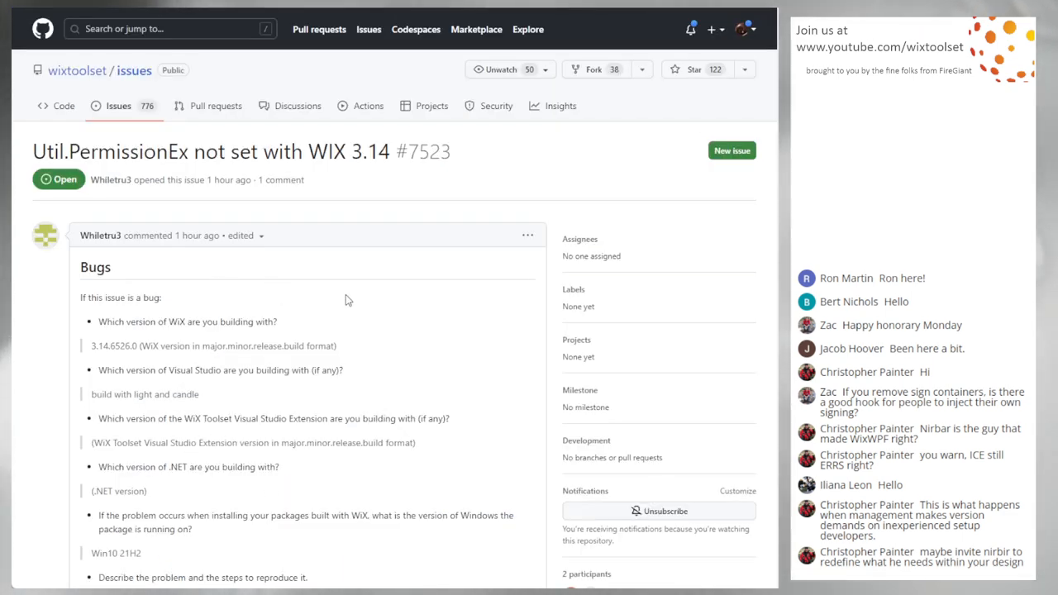
scroll("down", 3)
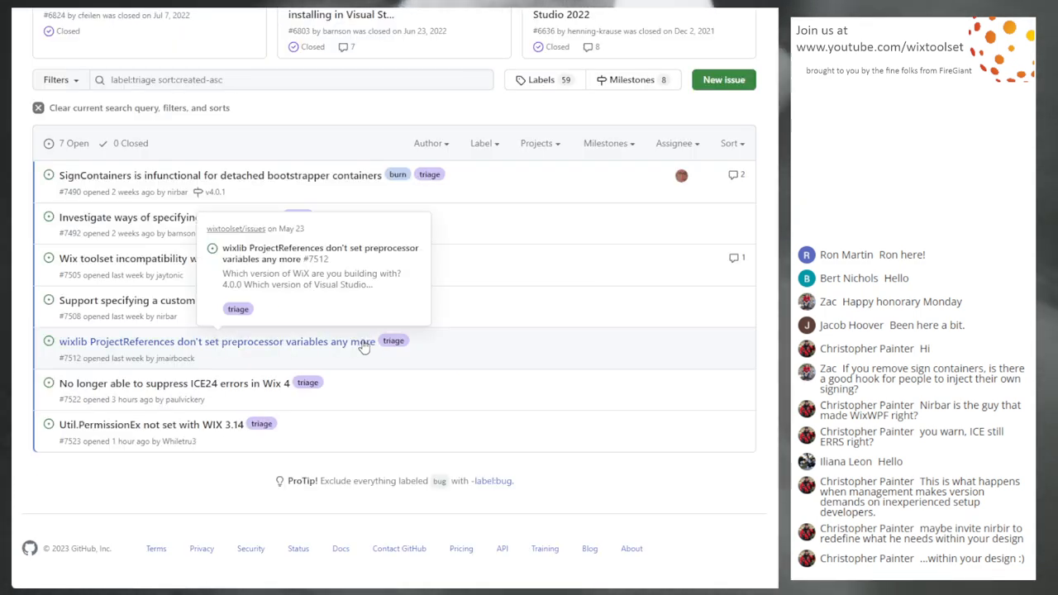
mouse_move(260, 436)
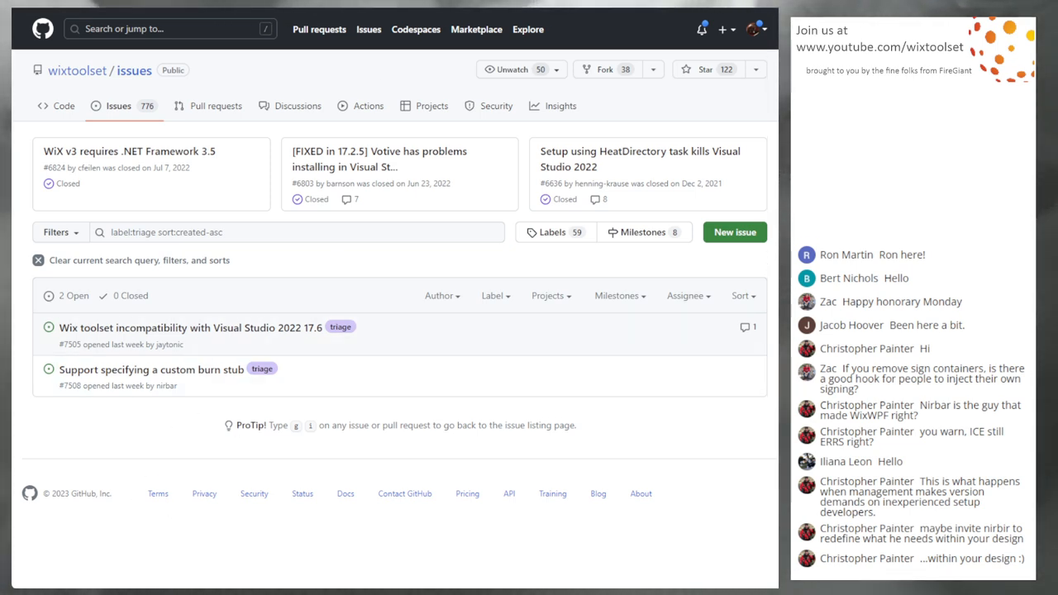
scroll("down", 3)
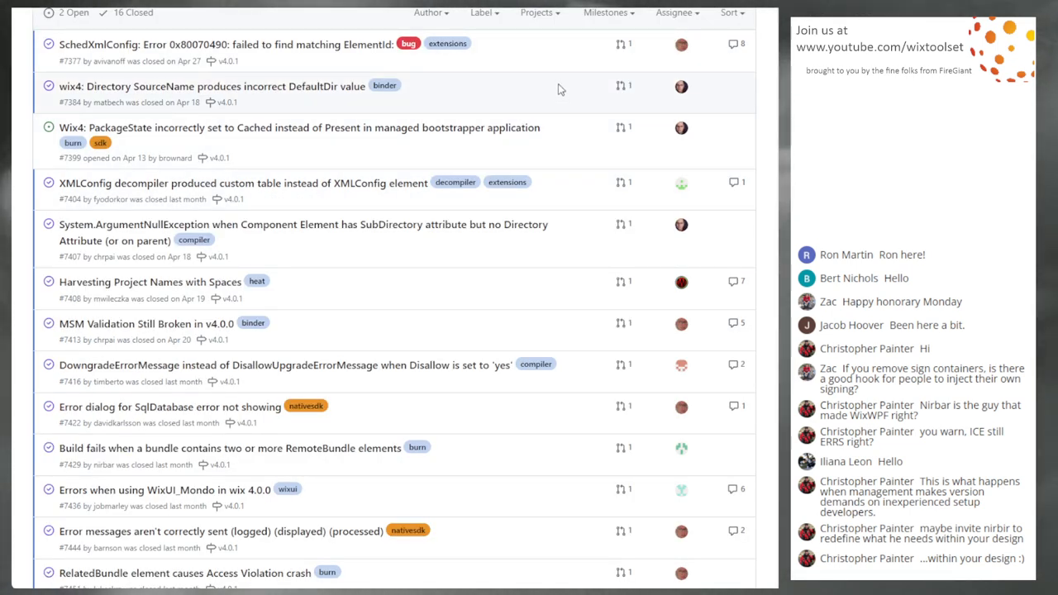
scroll("up", 3)
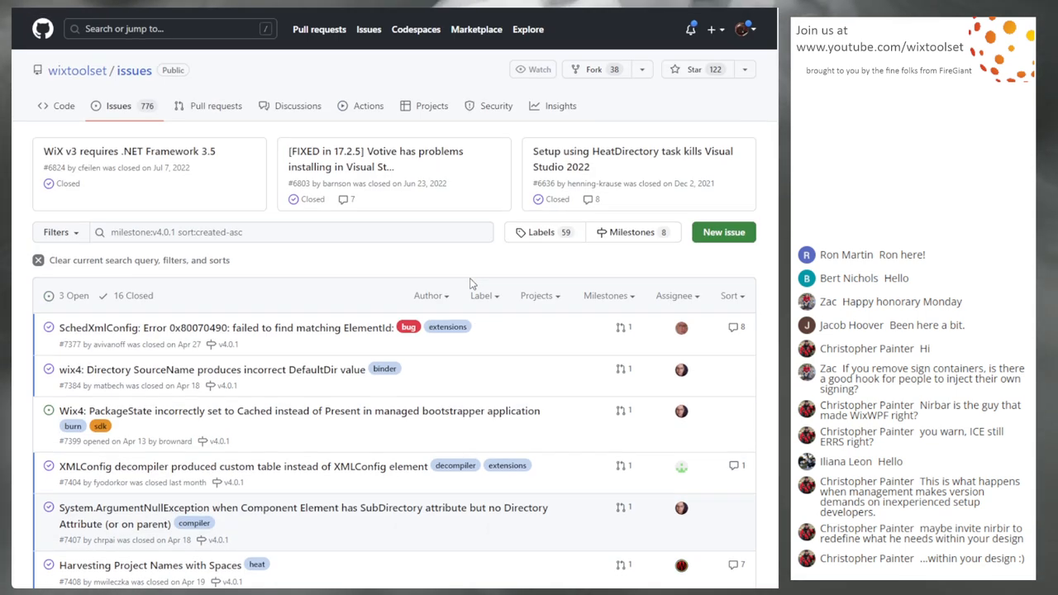
left_click(533, 69)
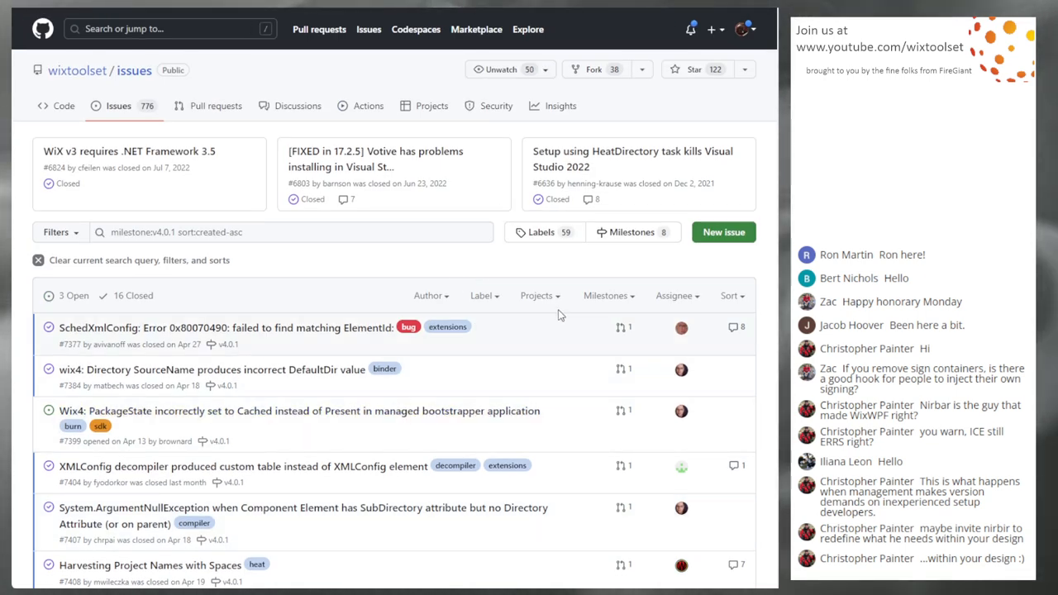
mouse_move(529, 315)
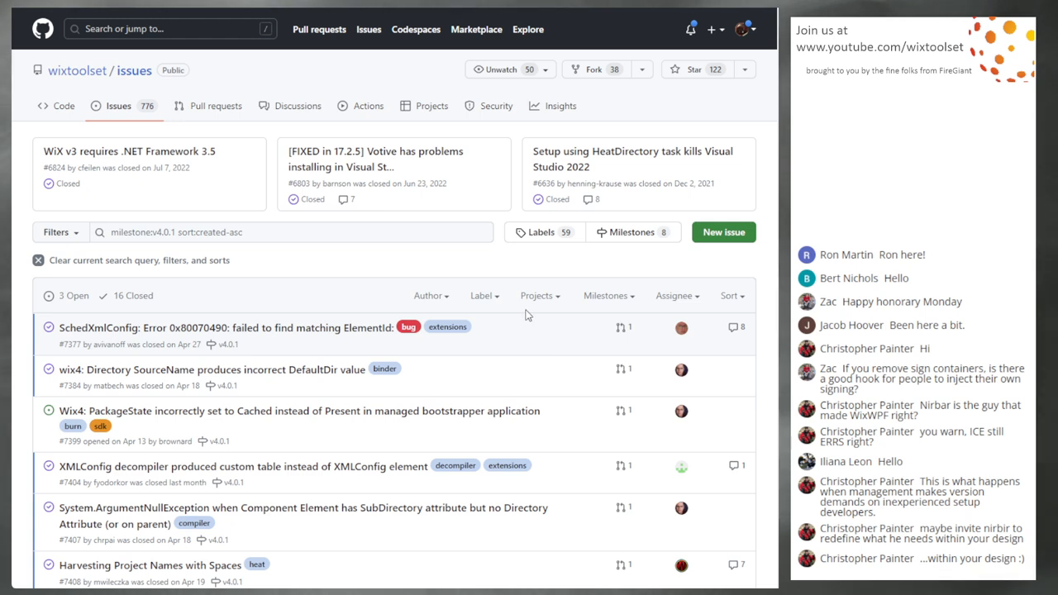
mouse_move(269, 319)
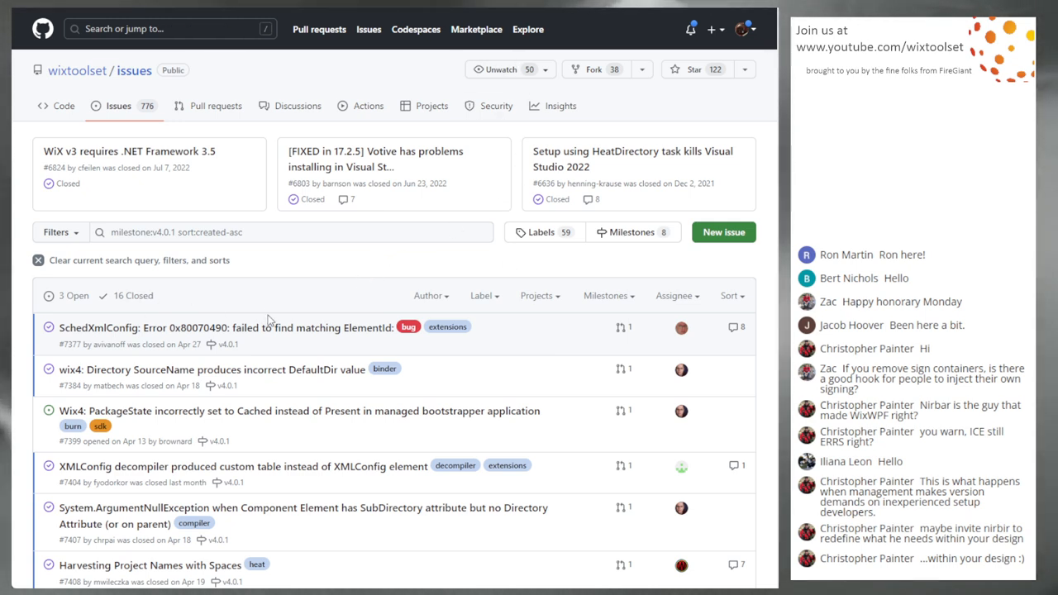
scroll("down", 3)
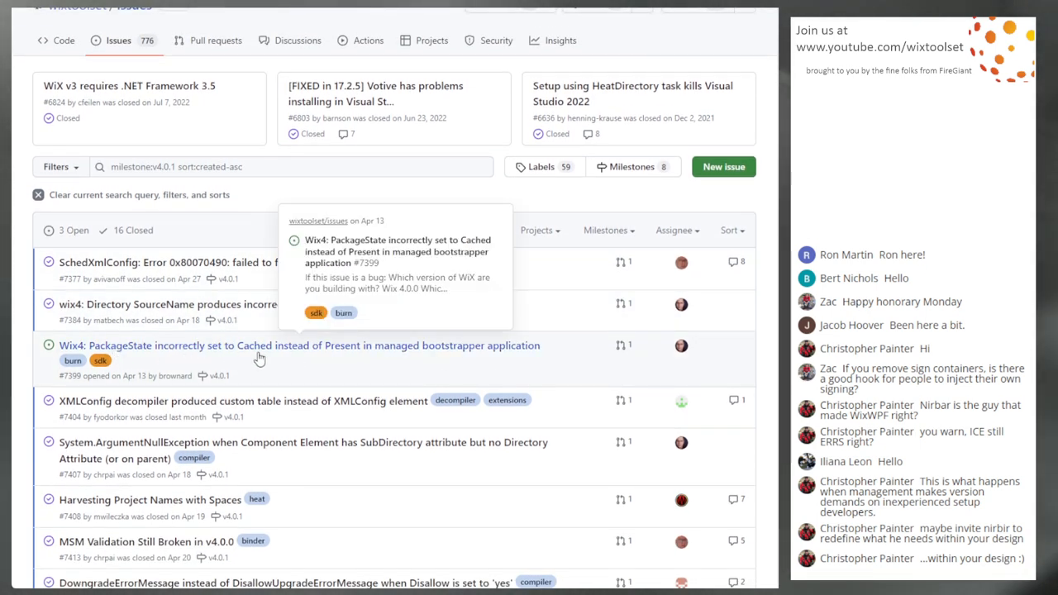
mouse_move(370, 375)
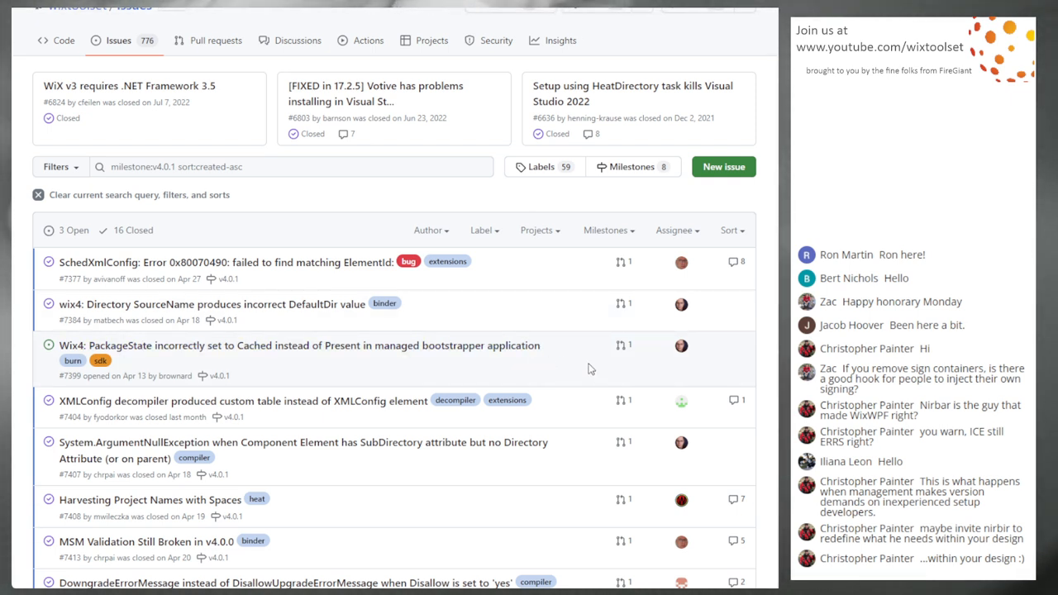
scroll("down", 3)
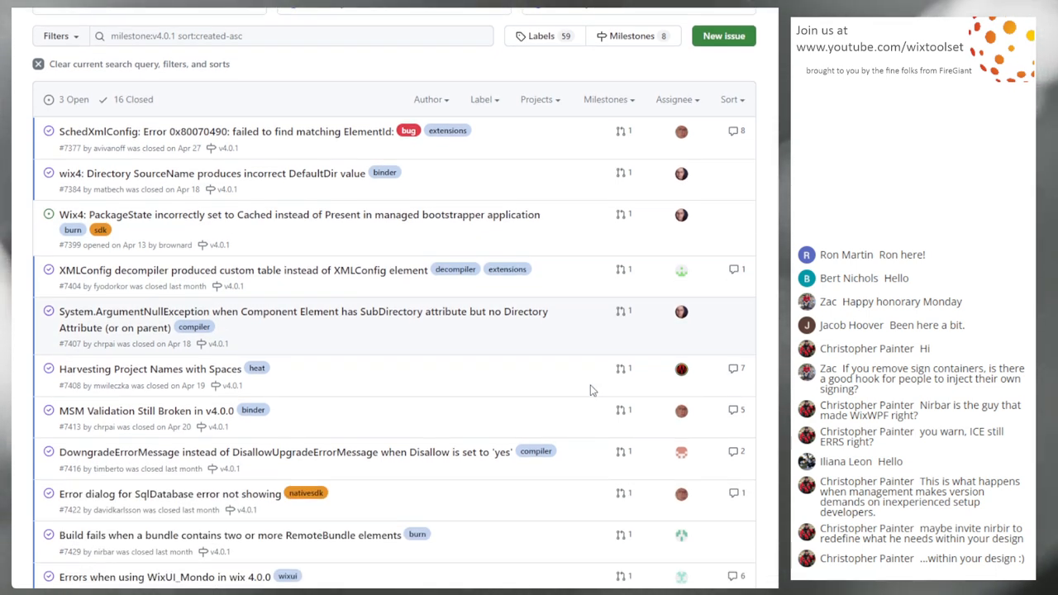
scroll("down", 3)
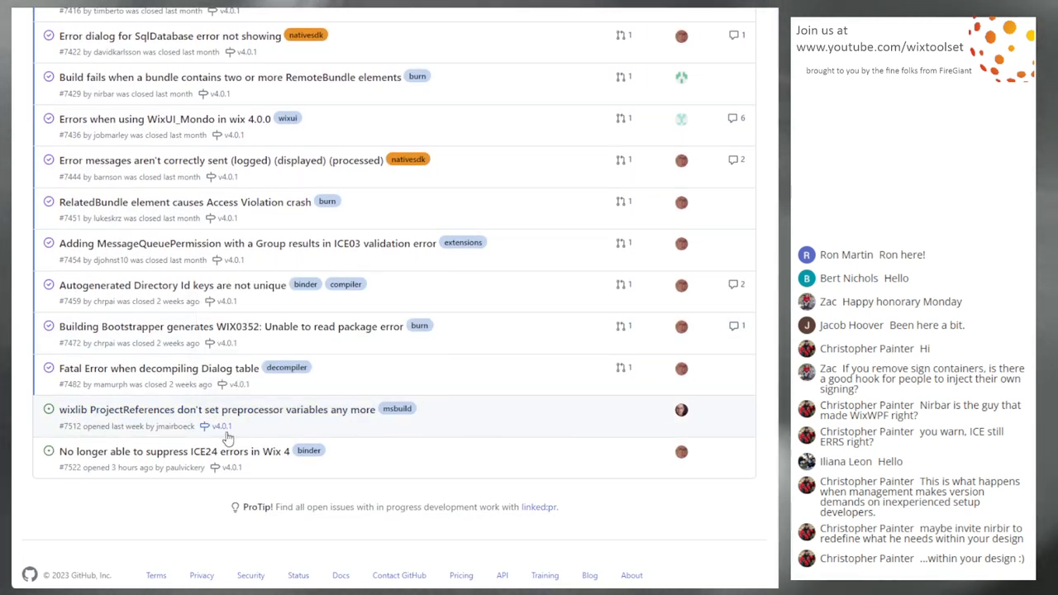
mouse_move(537, 413)
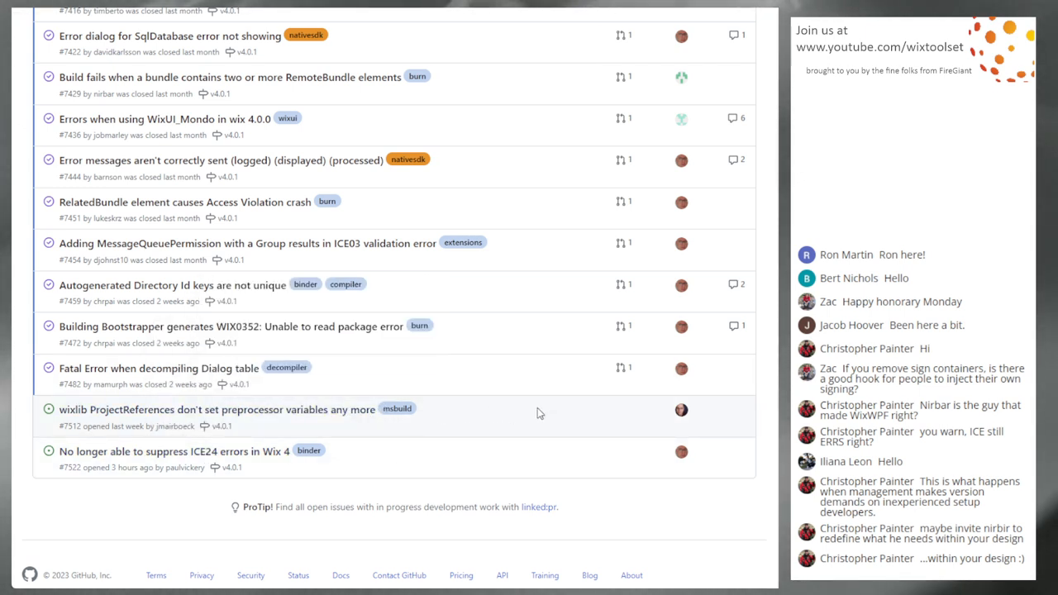
mouse_move(544, 418)
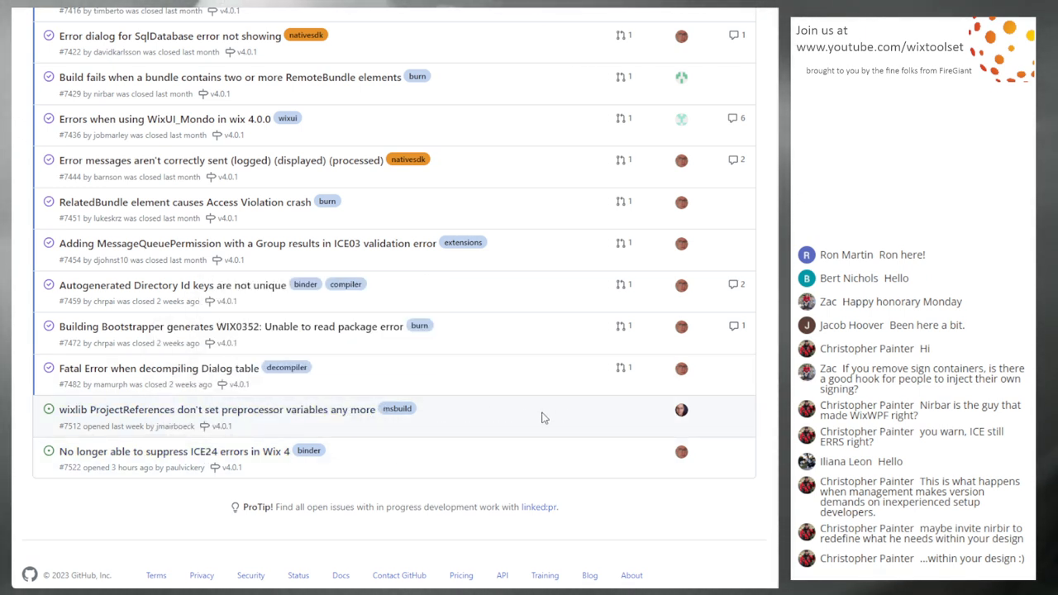
mouse_move(522, 414)
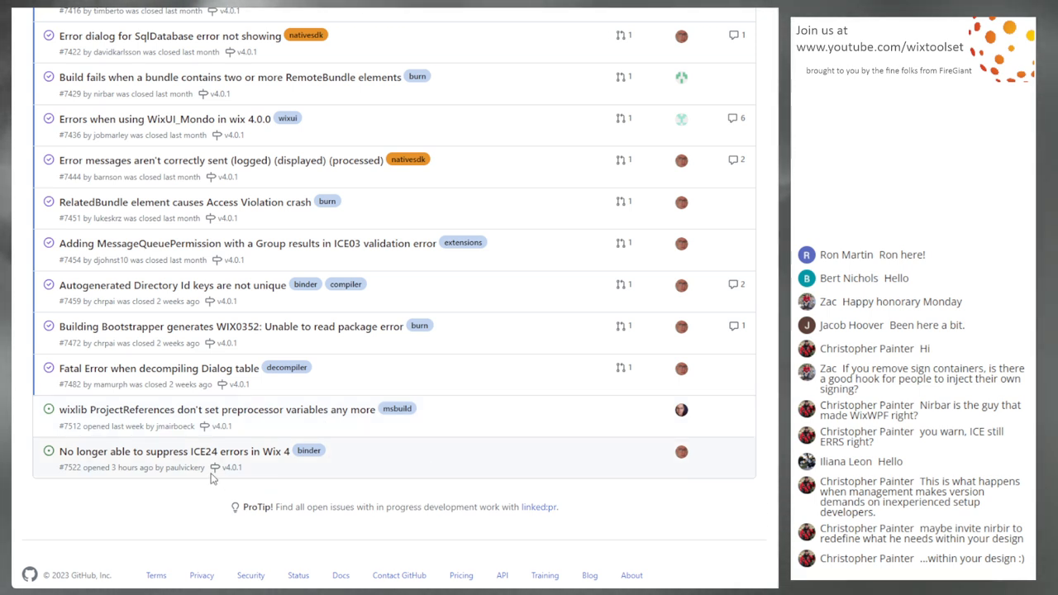
mouse_move(538, 459)
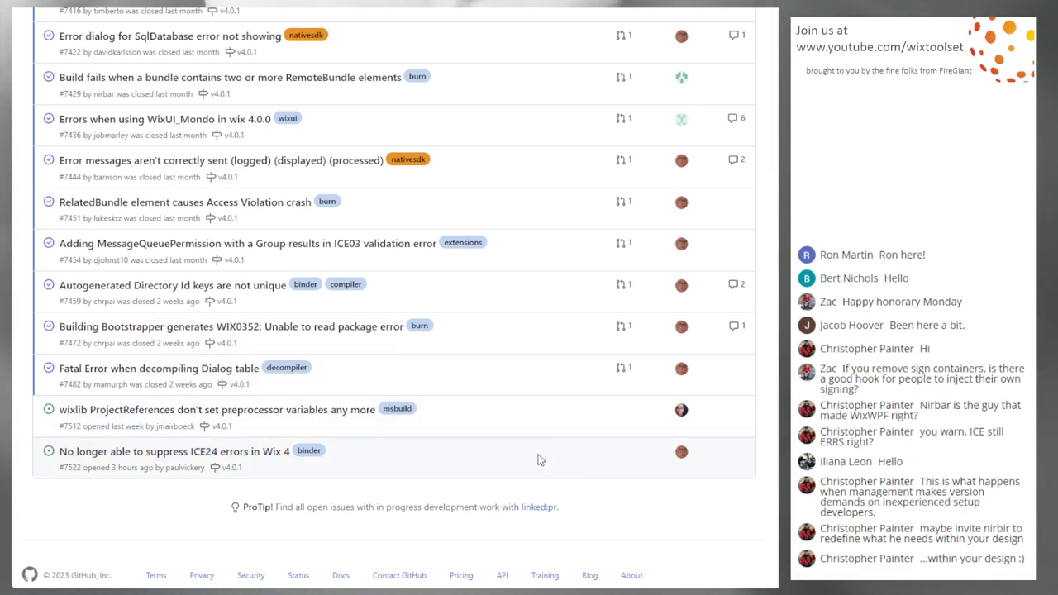
scroll("down", 3)
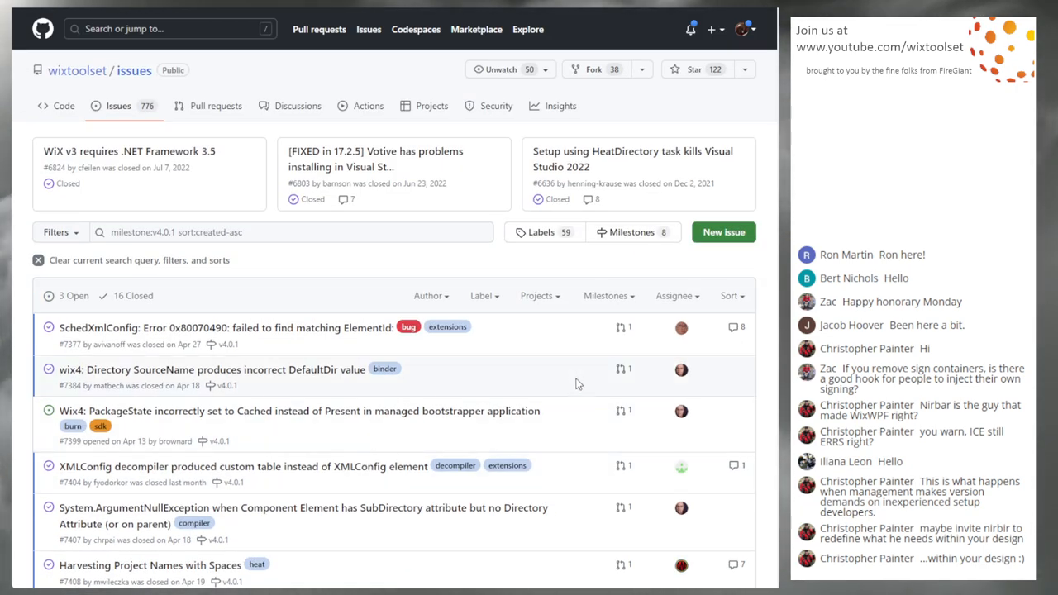
mouse_move(575, 428)
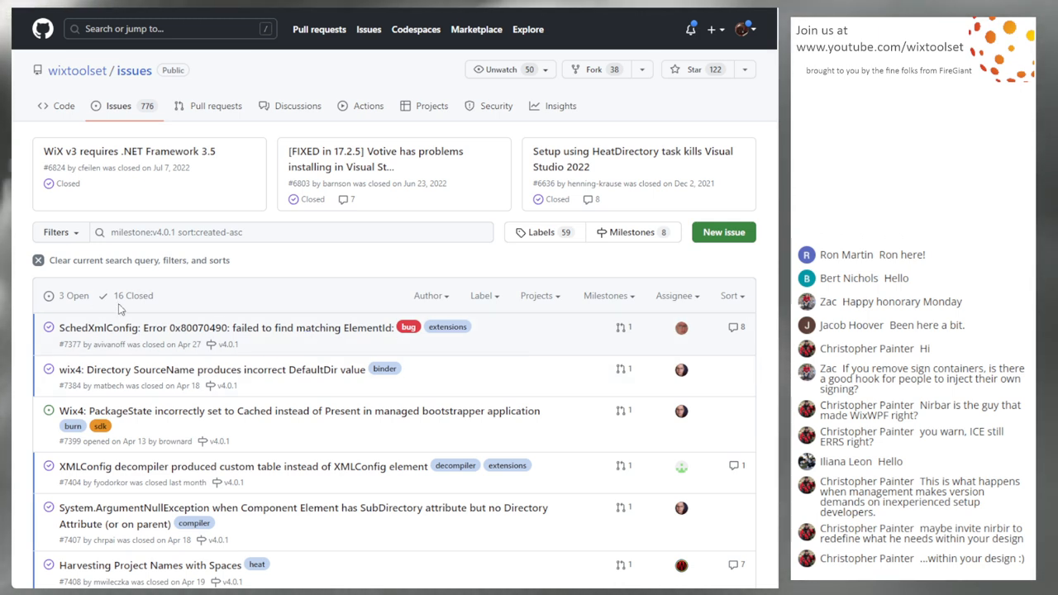
scroll("down", 3)
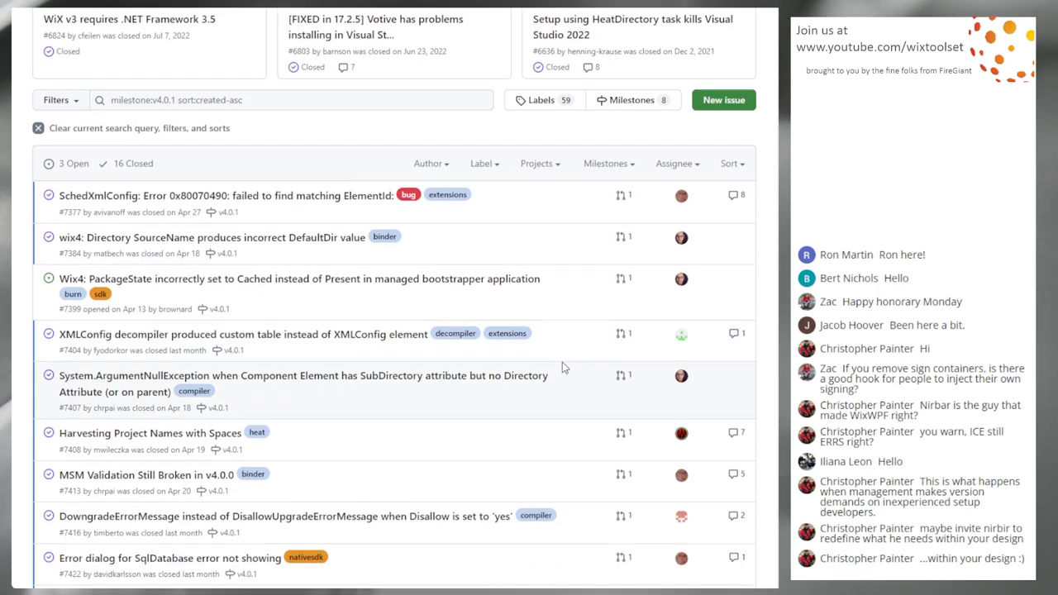
scroll("down", 3)
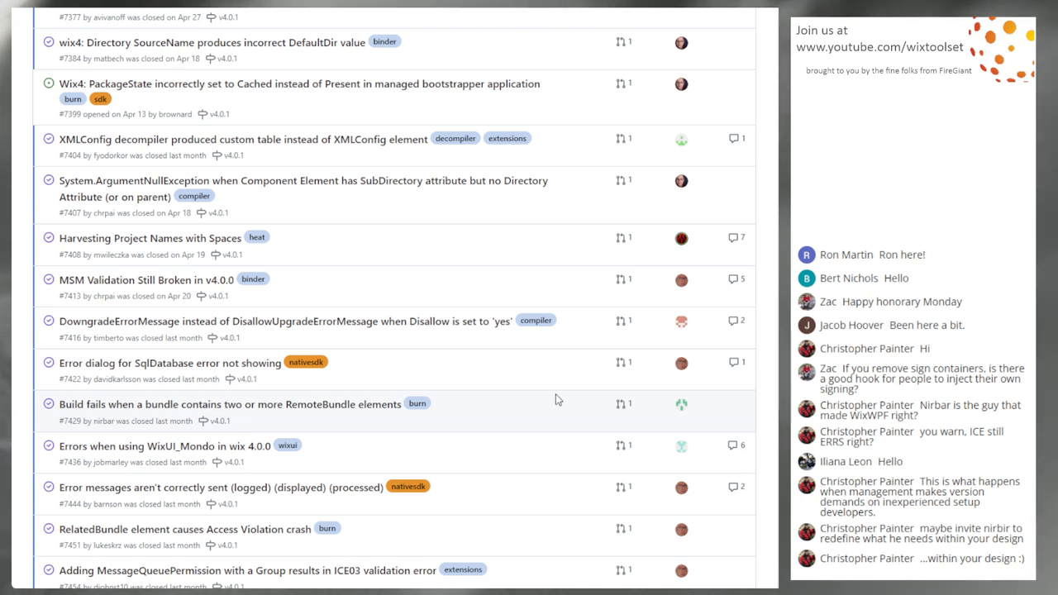
mouse_move(557, 398)
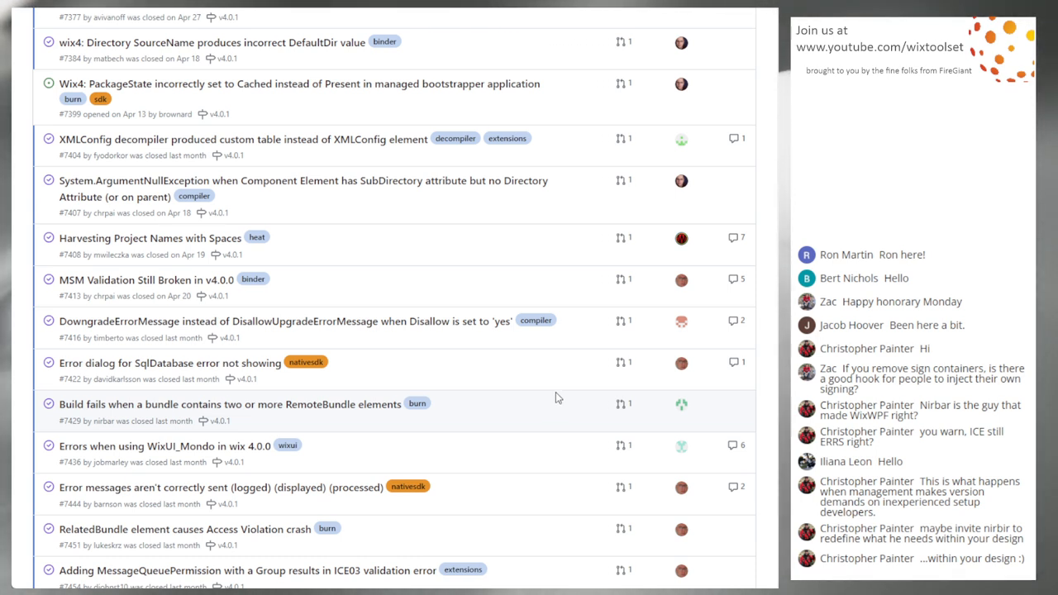
mouse_move(552, 266)
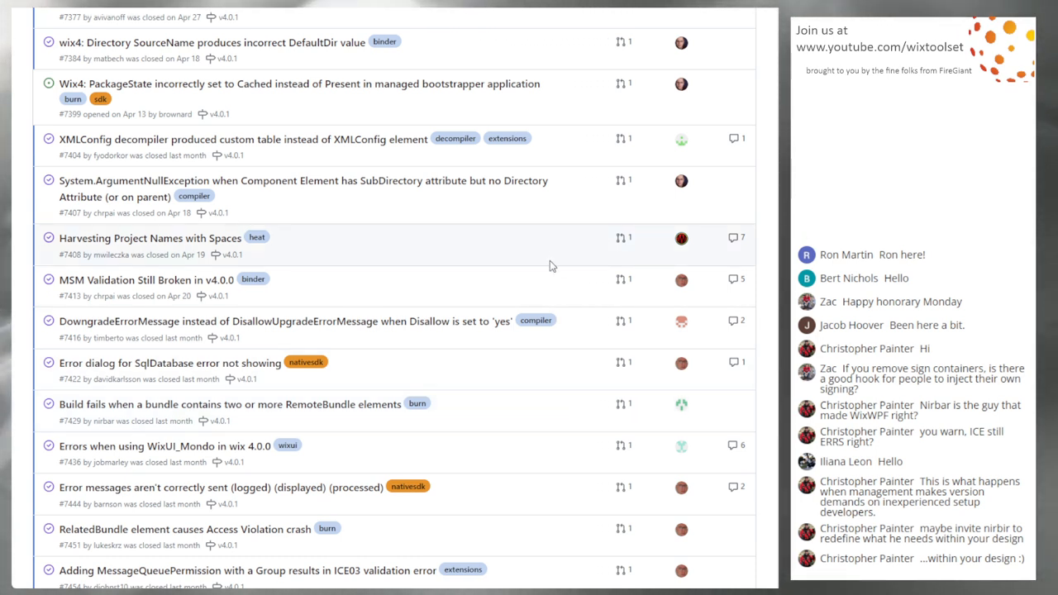
scroll("down", 3)
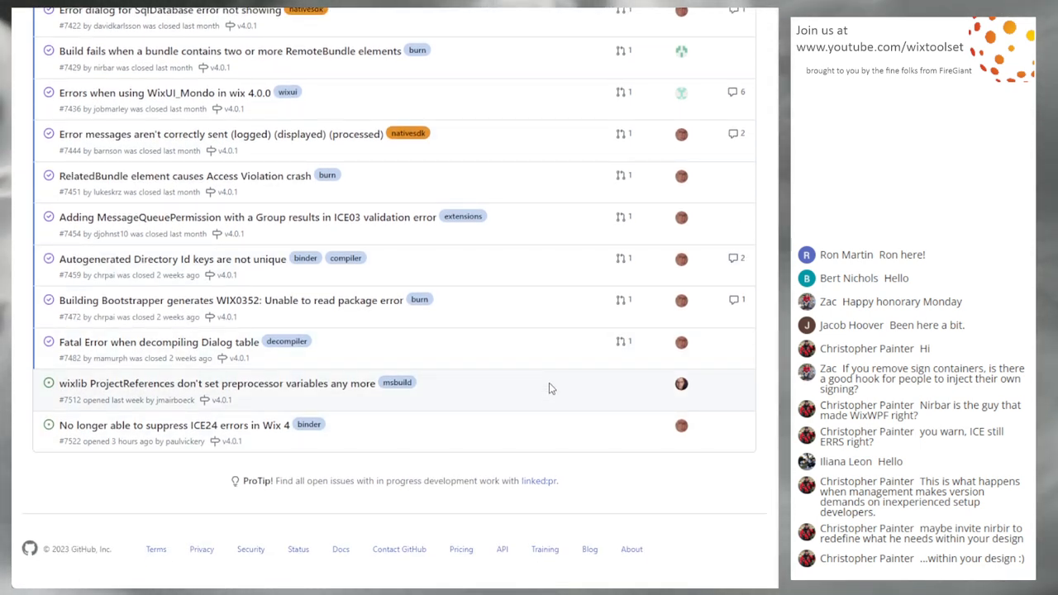
scroll("up", 3)
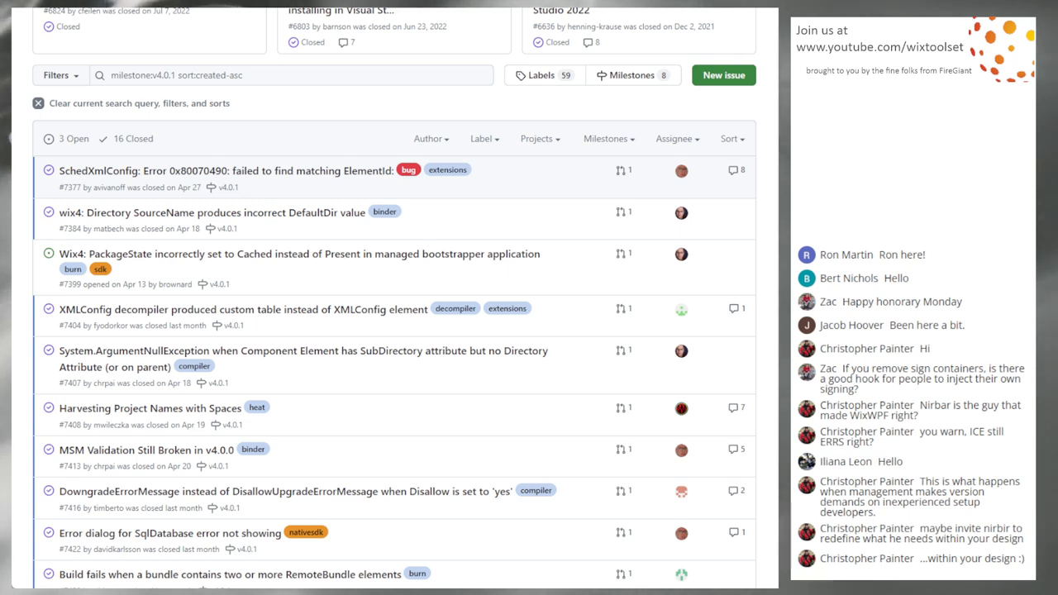
scroll("down", 3)
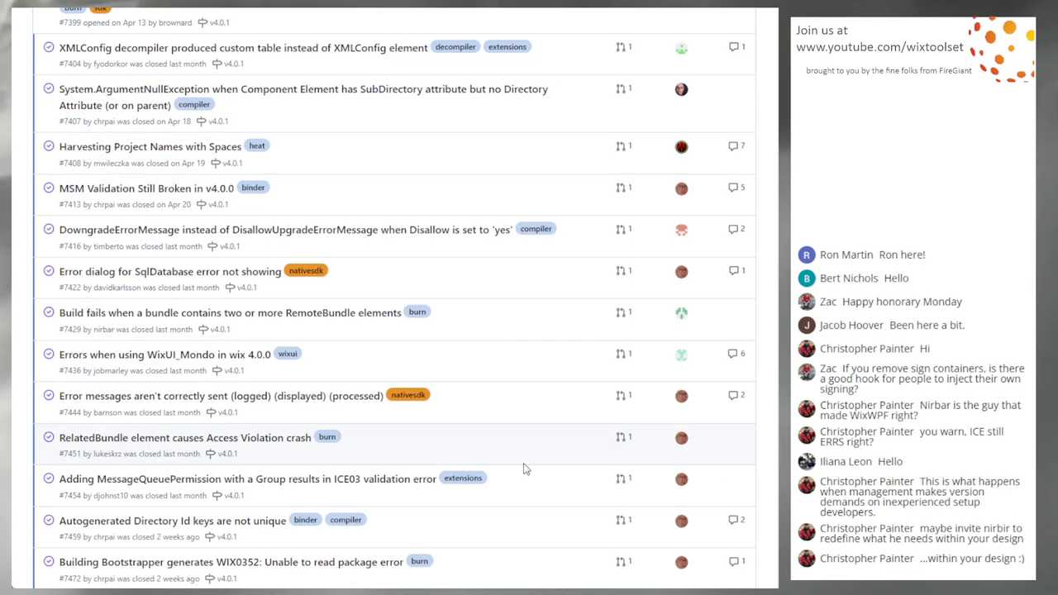
scroll("down", 3)
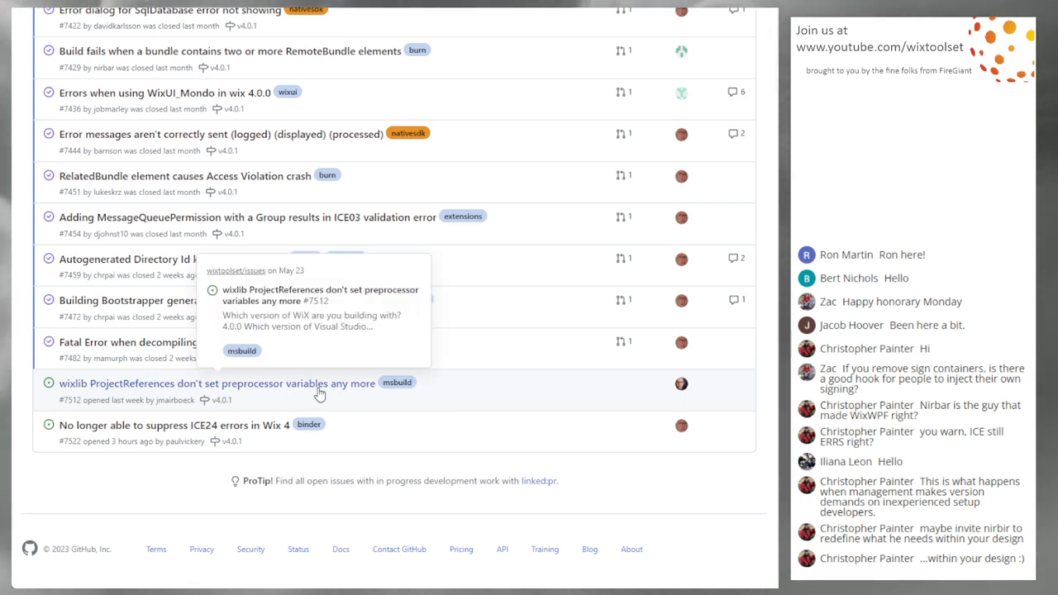
mouse_move(452, 392)
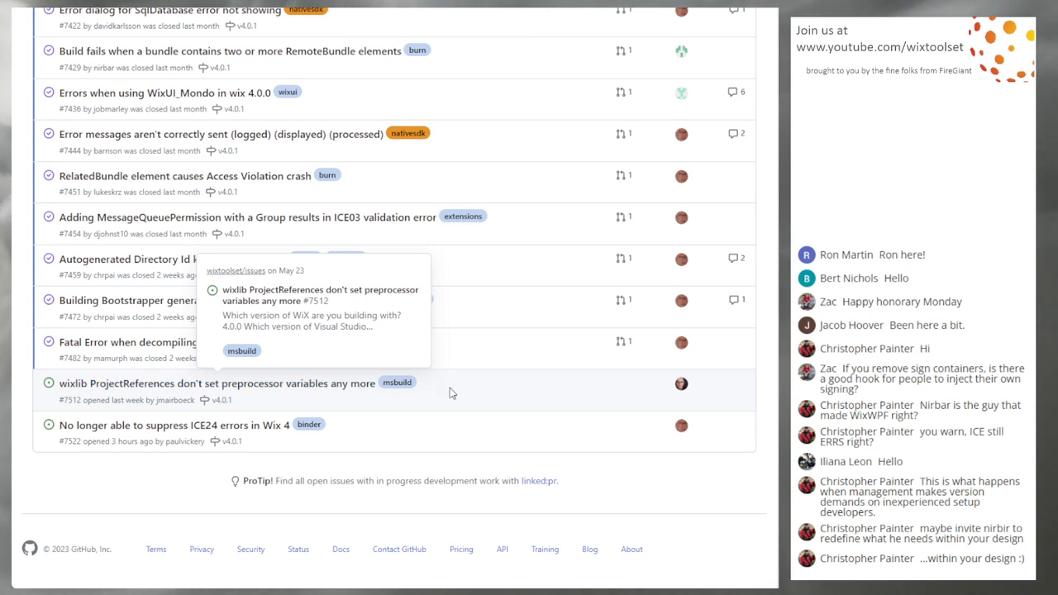
mouse_move(471, 405)
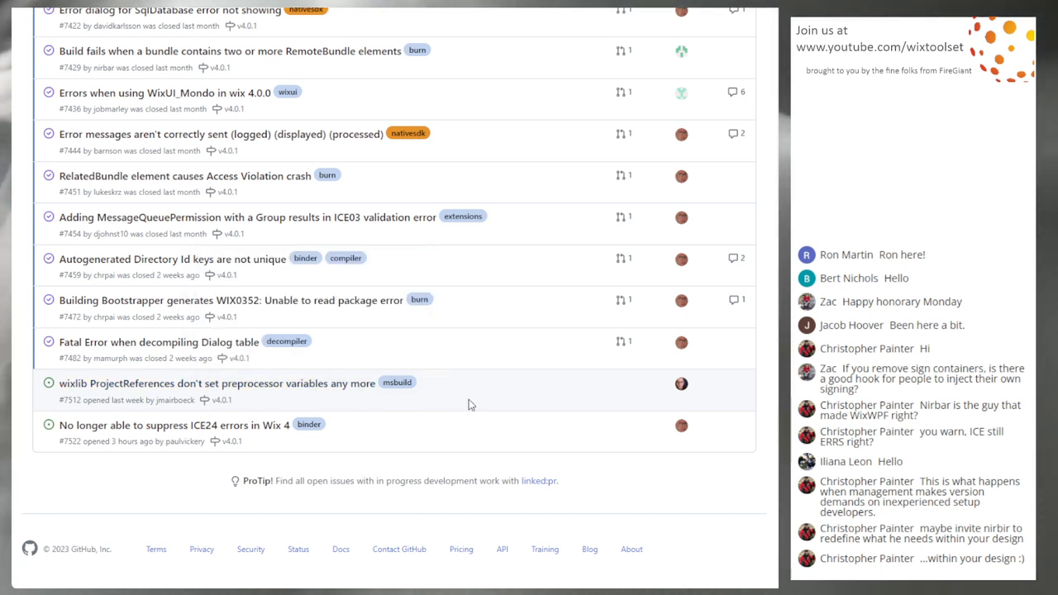
mouse_move(468, 399)
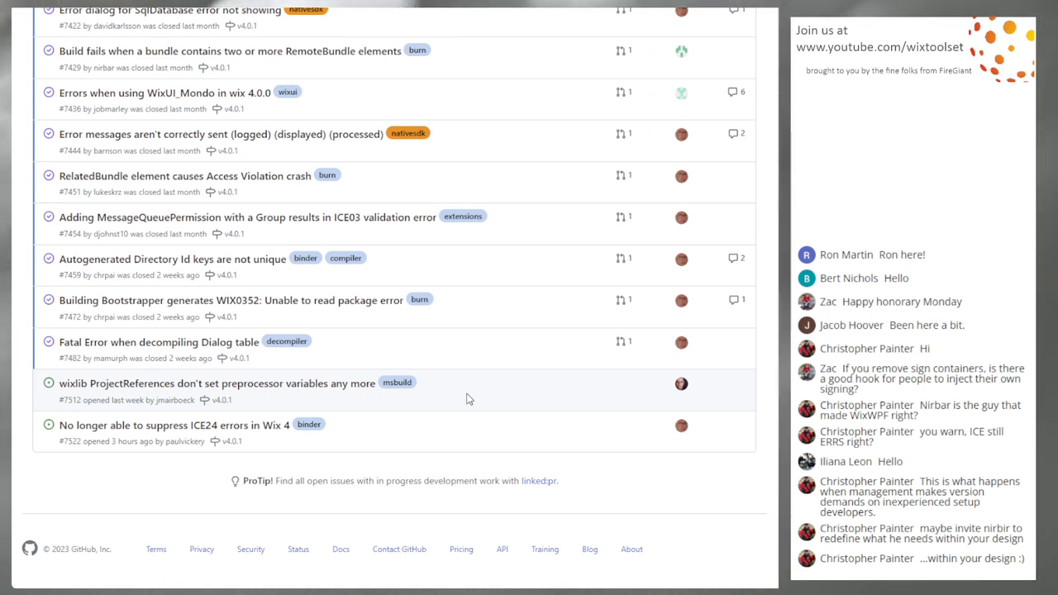
mouse_move(514, 390)
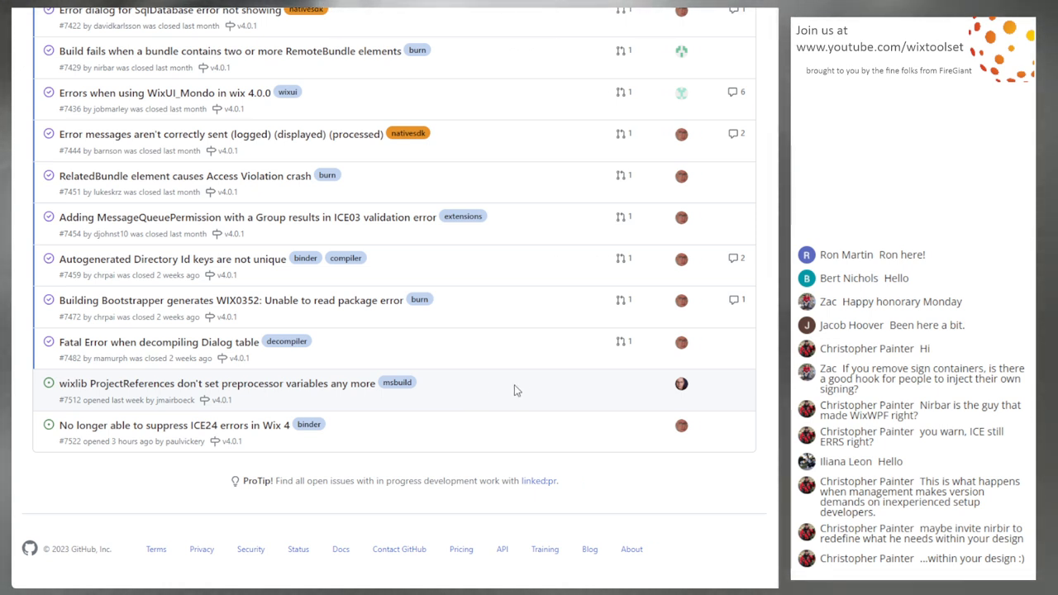
mouse_move(513, 399)
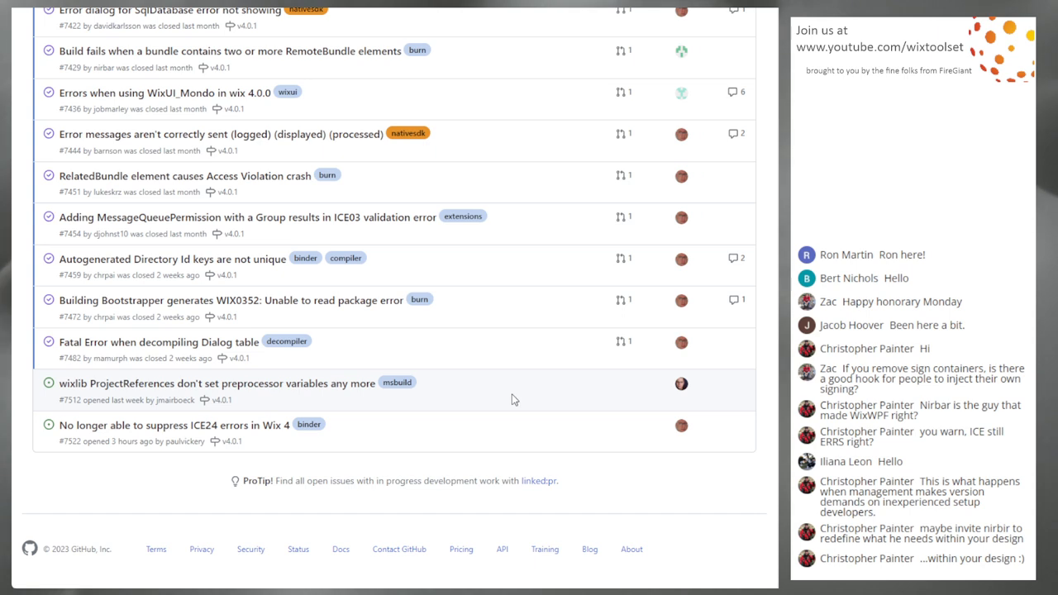